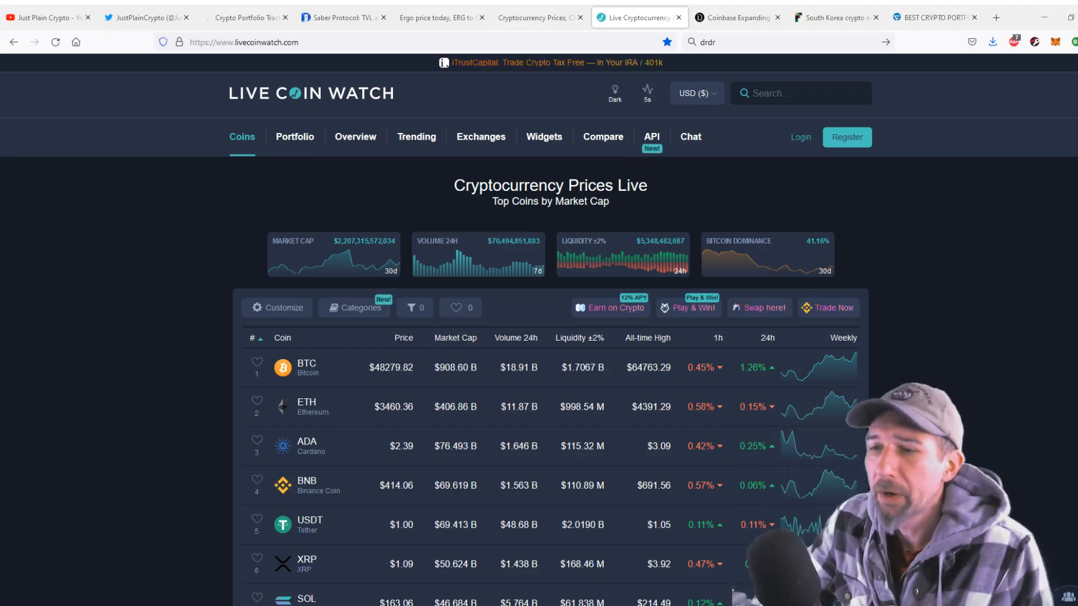
# Scroll the coin table down past BTC toward the SOL row.
pyautogui.scroll(-3)
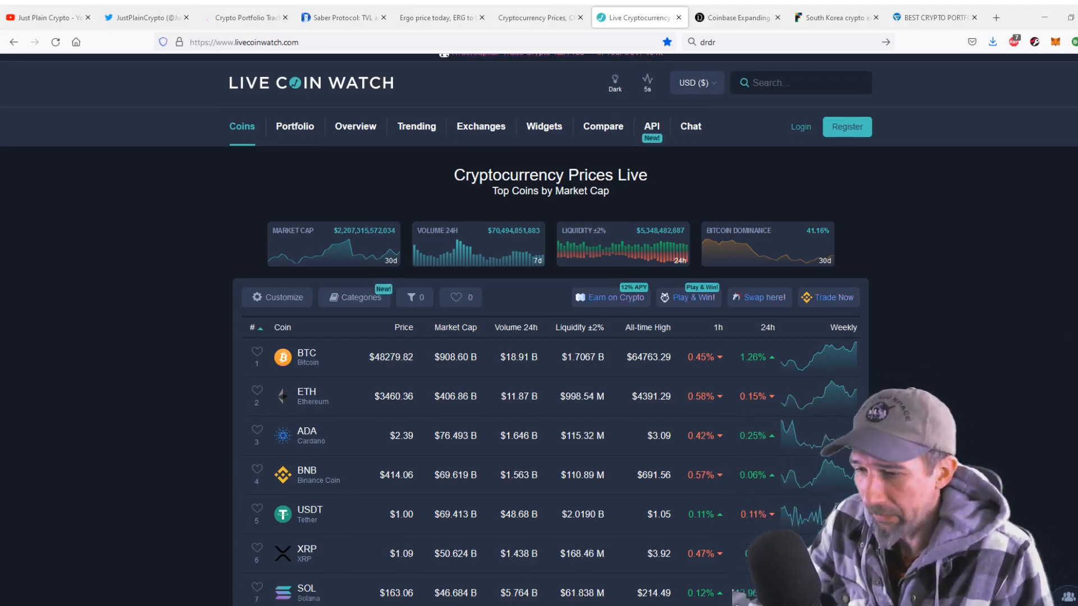
pyautogui.scroll(-3)
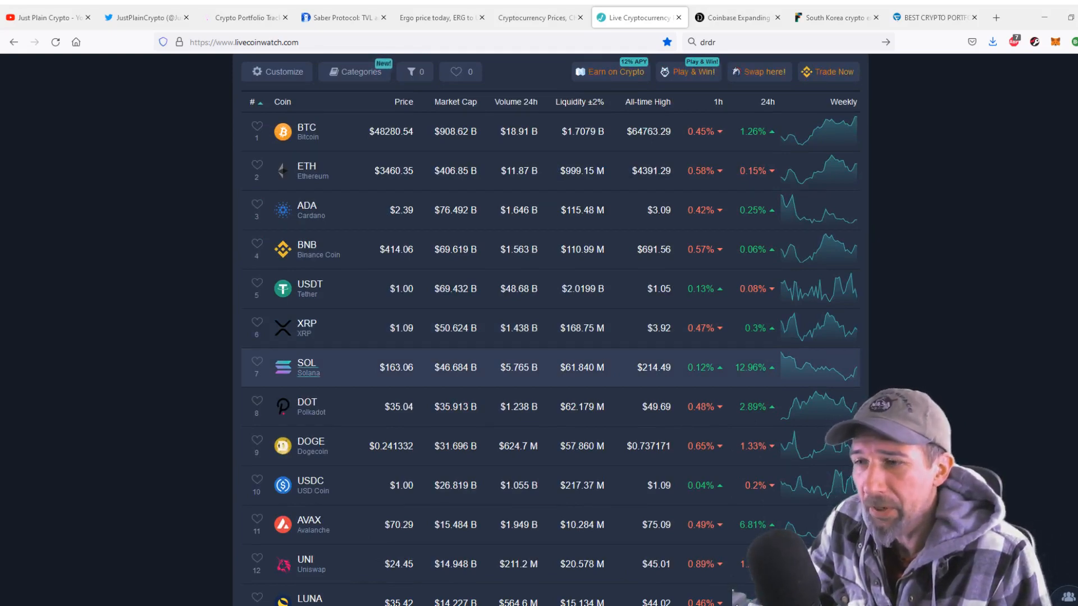
# Open Solana's price page from its row in the coin table.
pyautogui.click(307, 368)
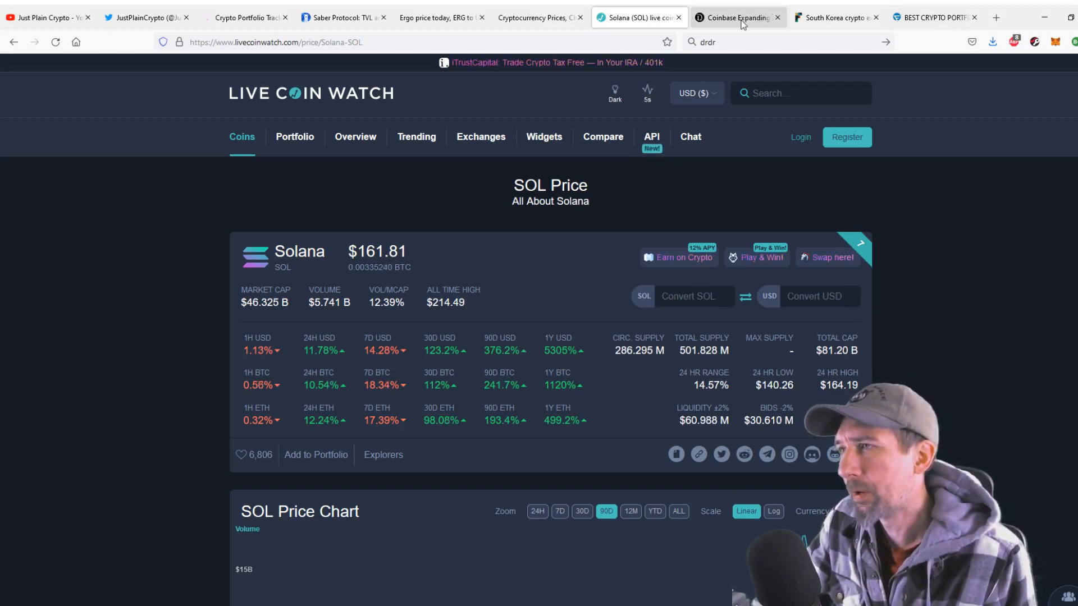
# Show the 50/25/25 Rule portfolio article in All Your Feeds, closing the Join Us popup.
pyautogui.click(934, 17)
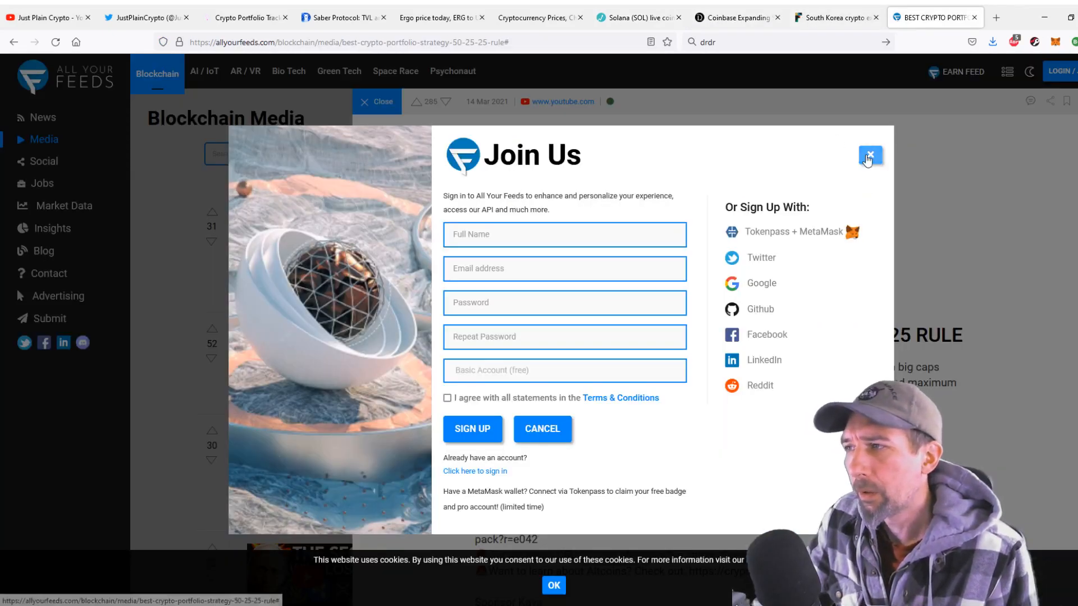
pyautogui.click(870, 156)
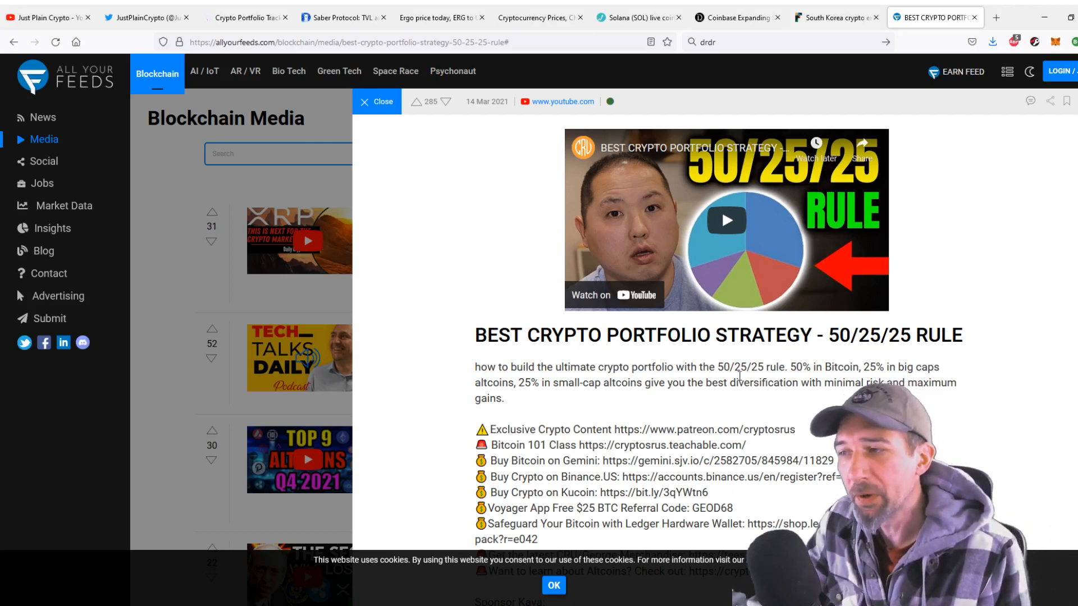
pyautogui.doubleClick(737, 366)
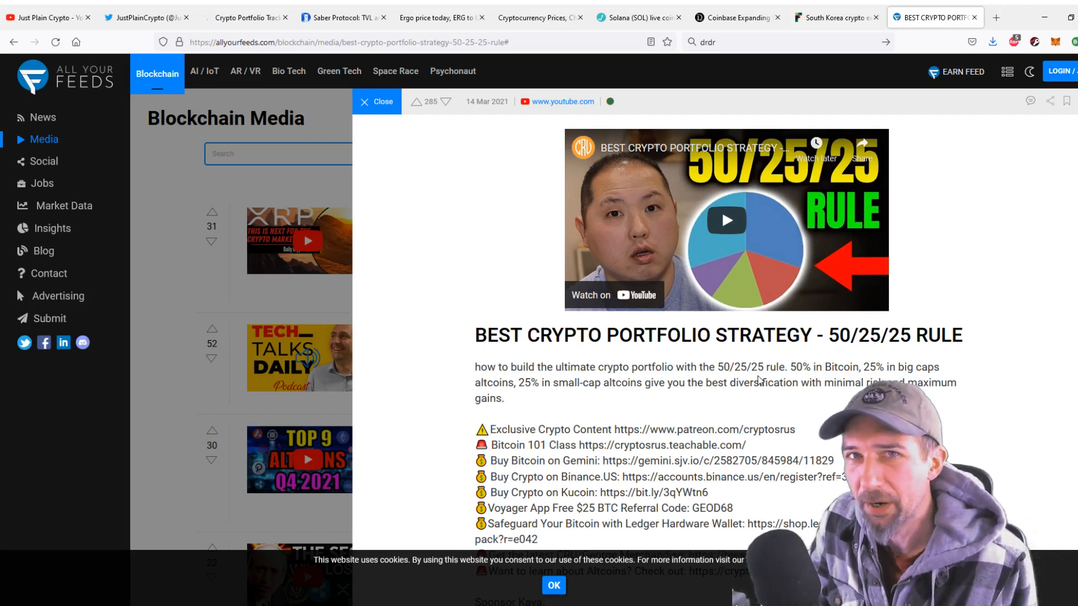
pyautogui.moveTo(755, 378)
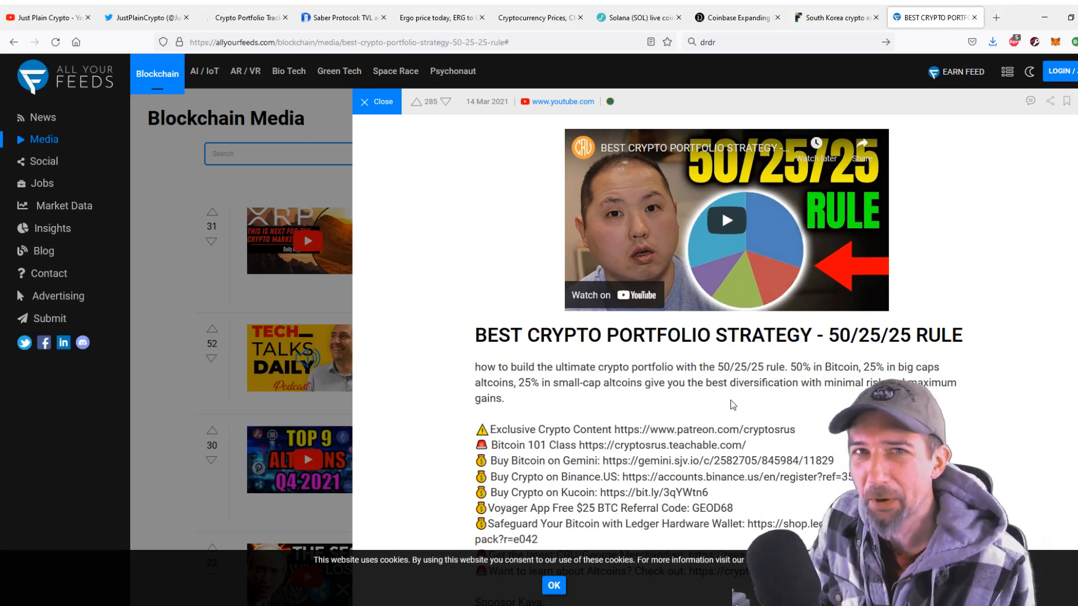
pyautogui.moveTo(728, 402)
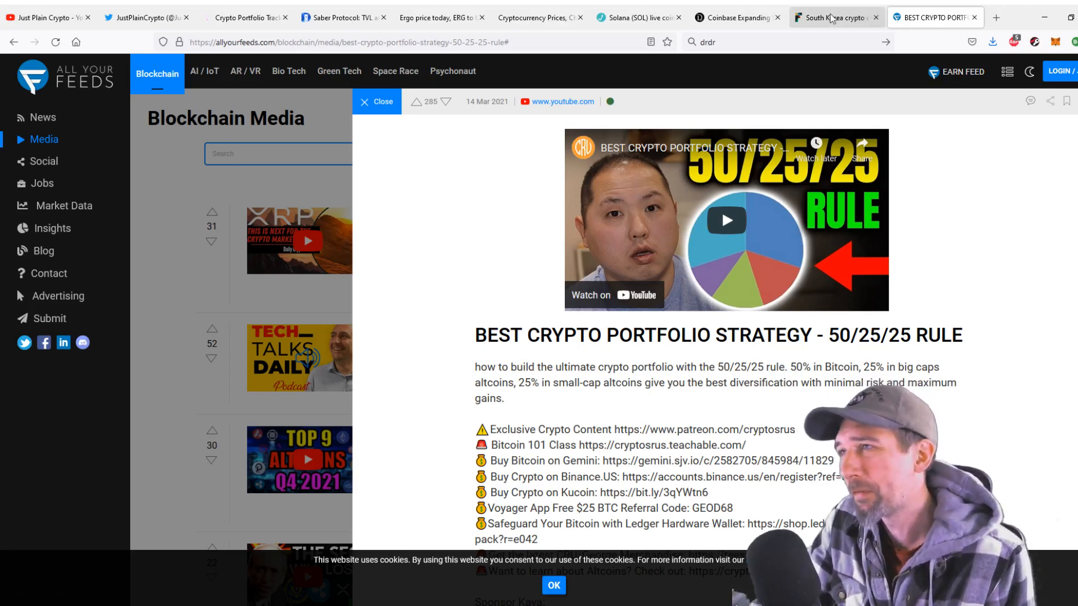
pyautogui.click(637, 17)
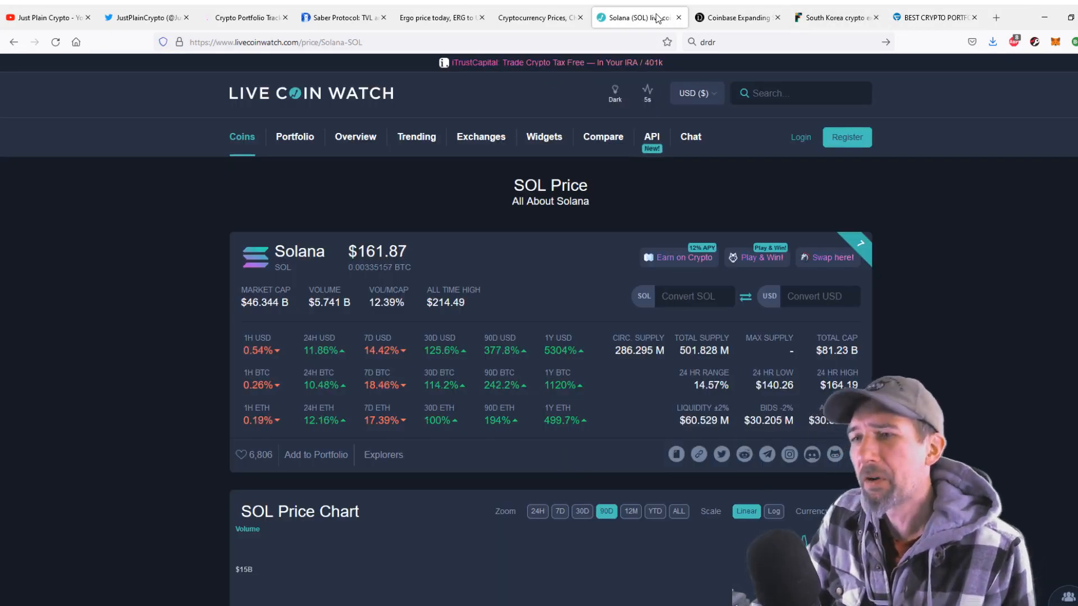
pyautogui.scroll(-3)
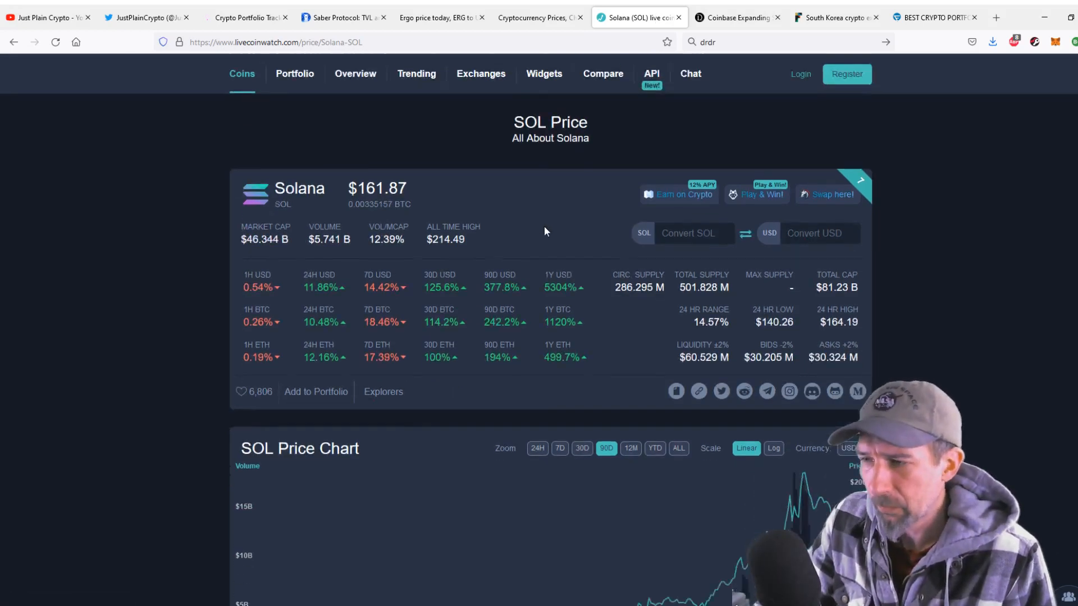
pyautogui.scroll(-3)
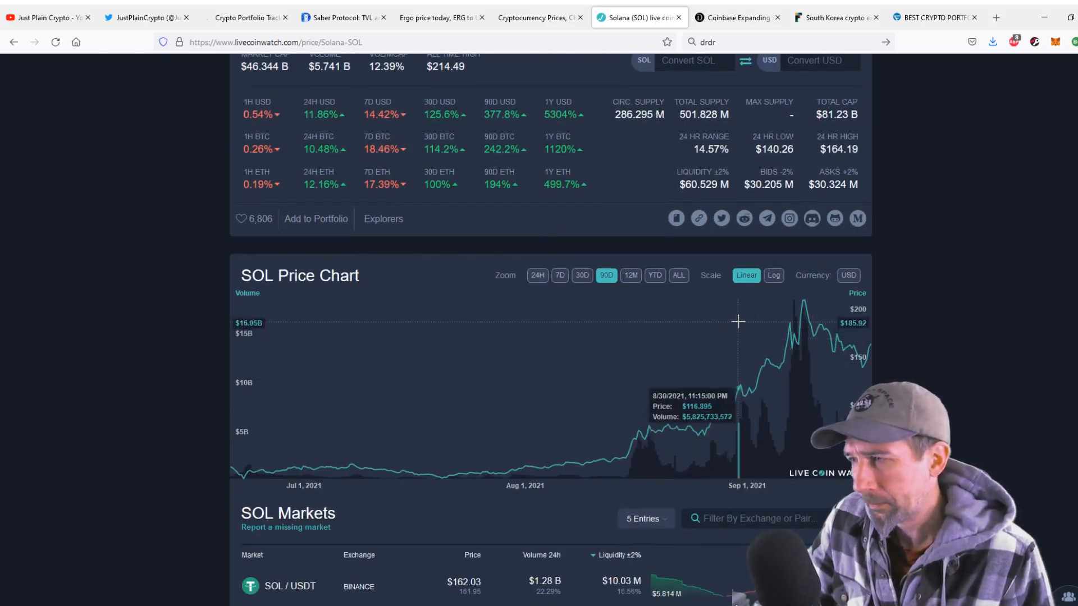
pyautogui.click(581, 275)
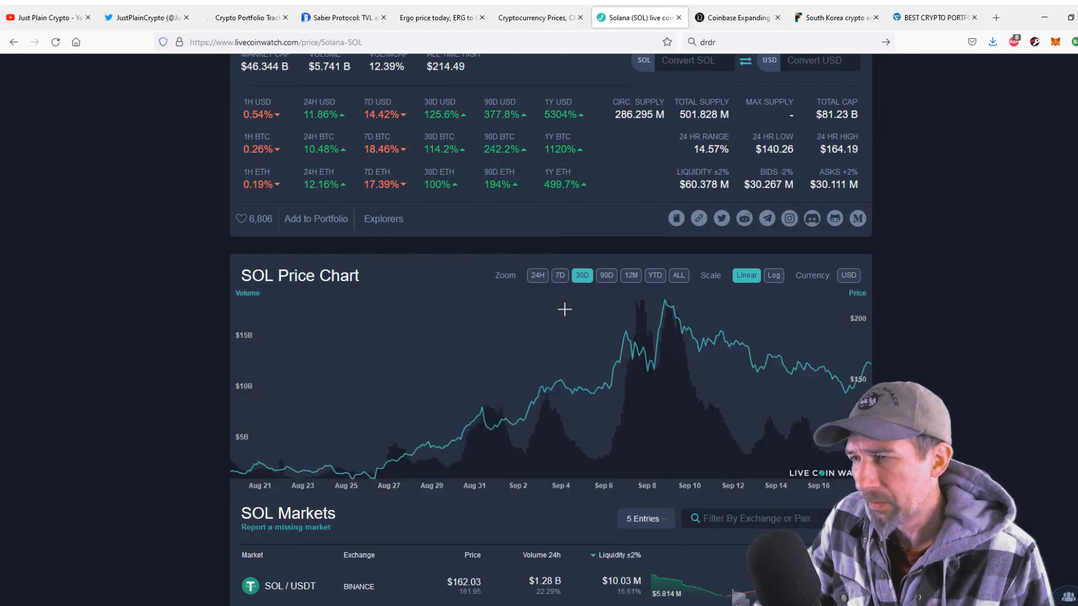
pyautogui.moveTo(379, 395)
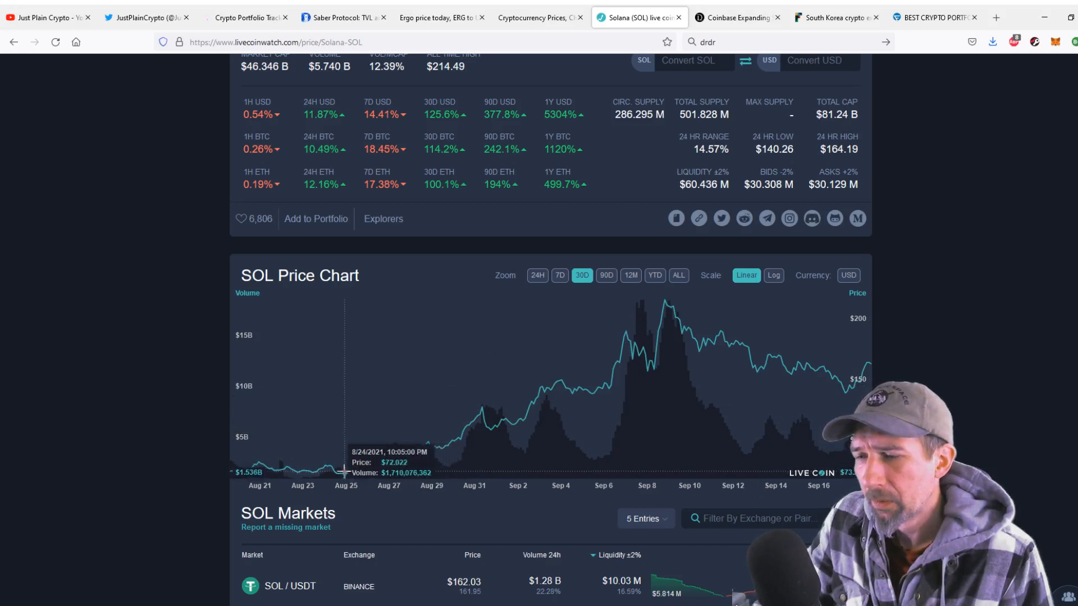
pyautogui.moveTo(318, 475)
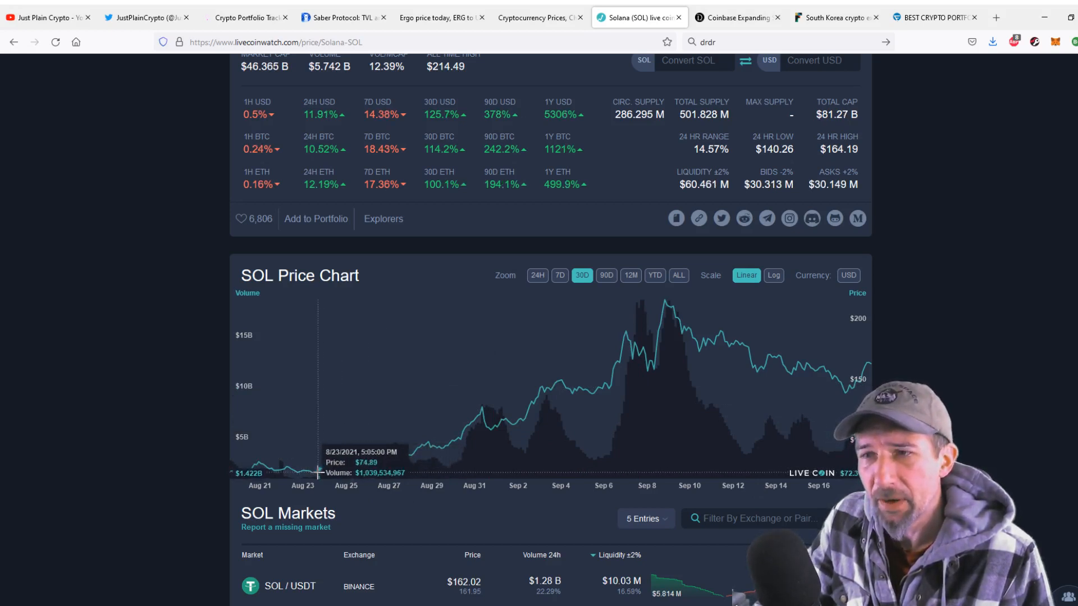
pyautogui.moveTo(317, 346)
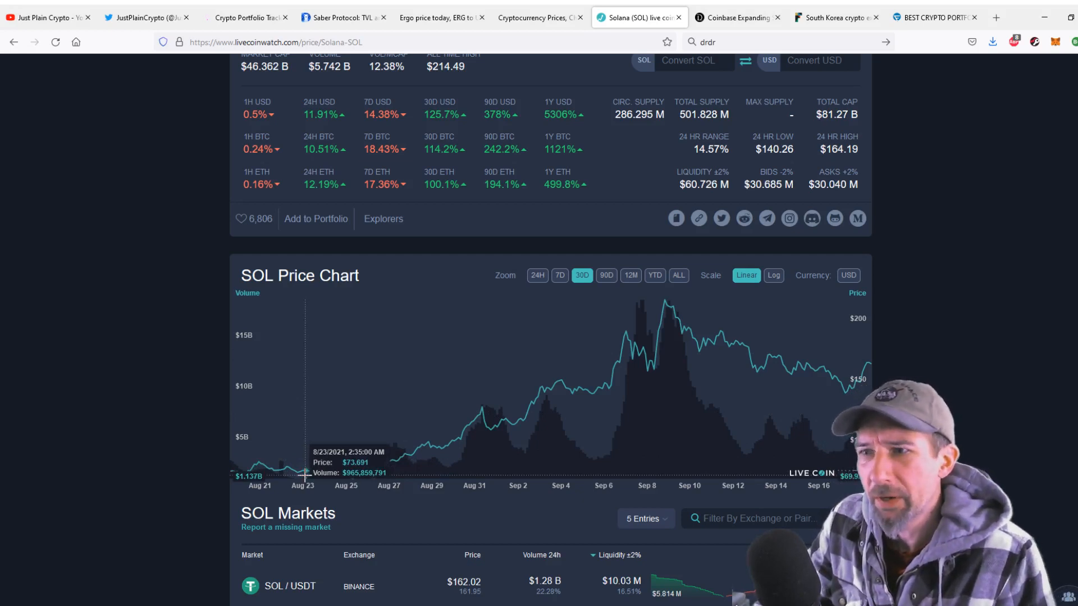
pyautogui.moveTo(454, 433)
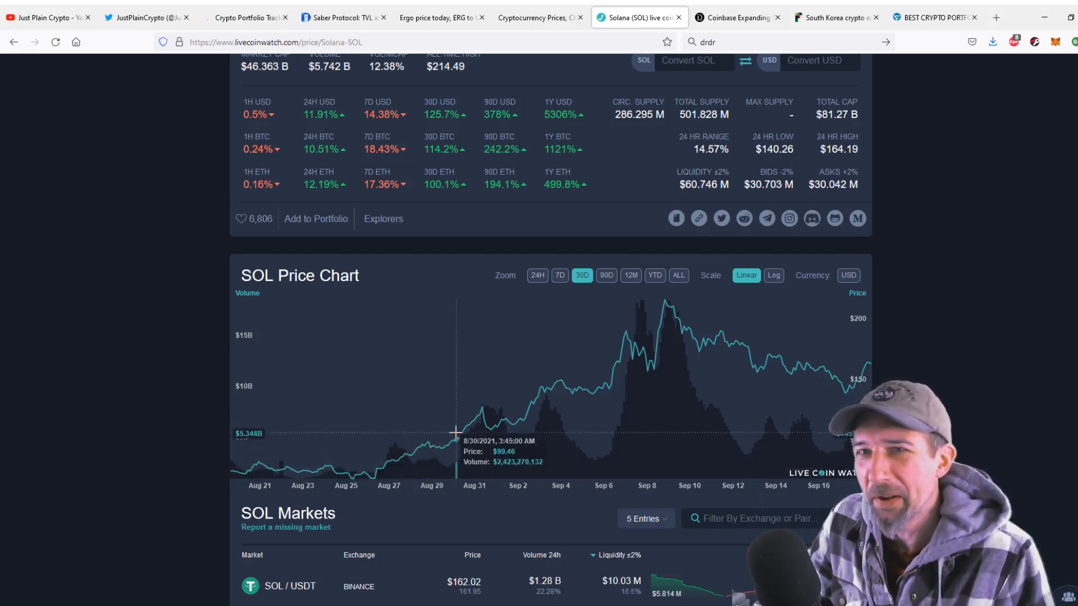
pyautogui.moveTo(595, 402)
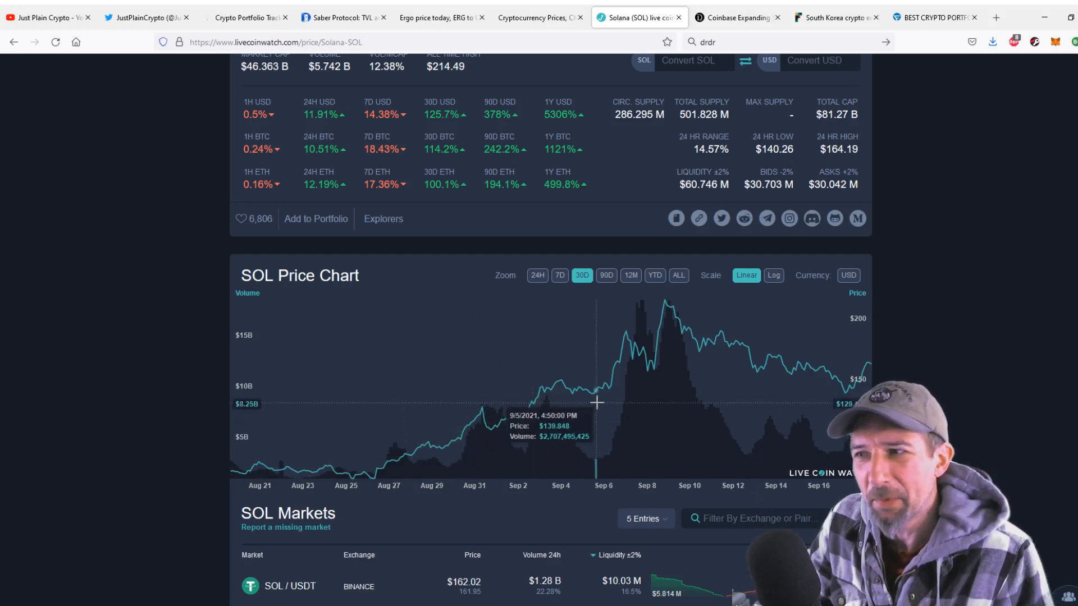
pyautogui.moveTo(581, 407)
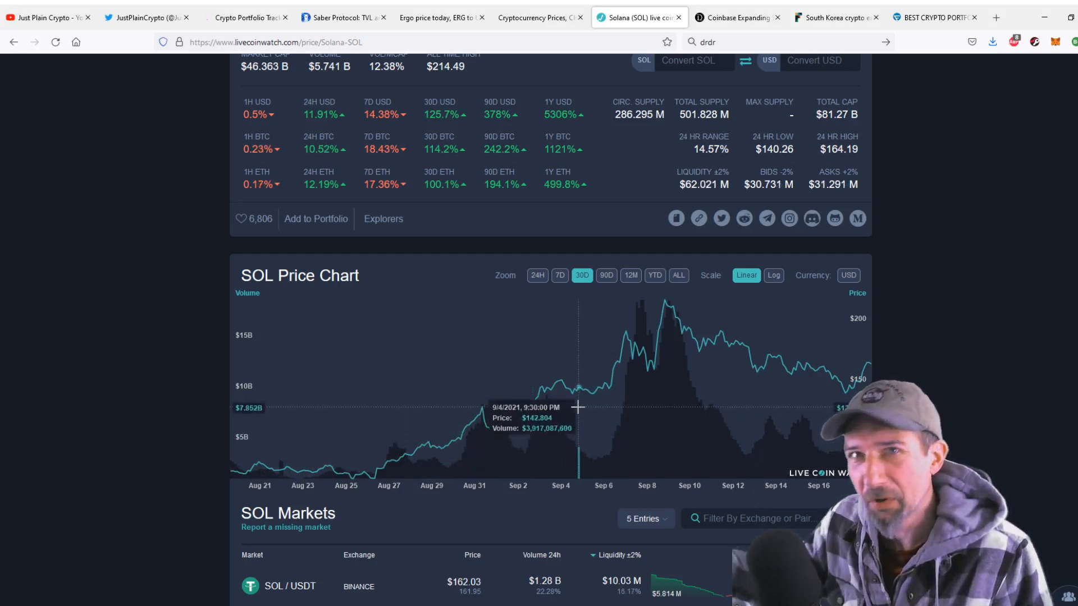
pyautogui.moveTo(289, 473)
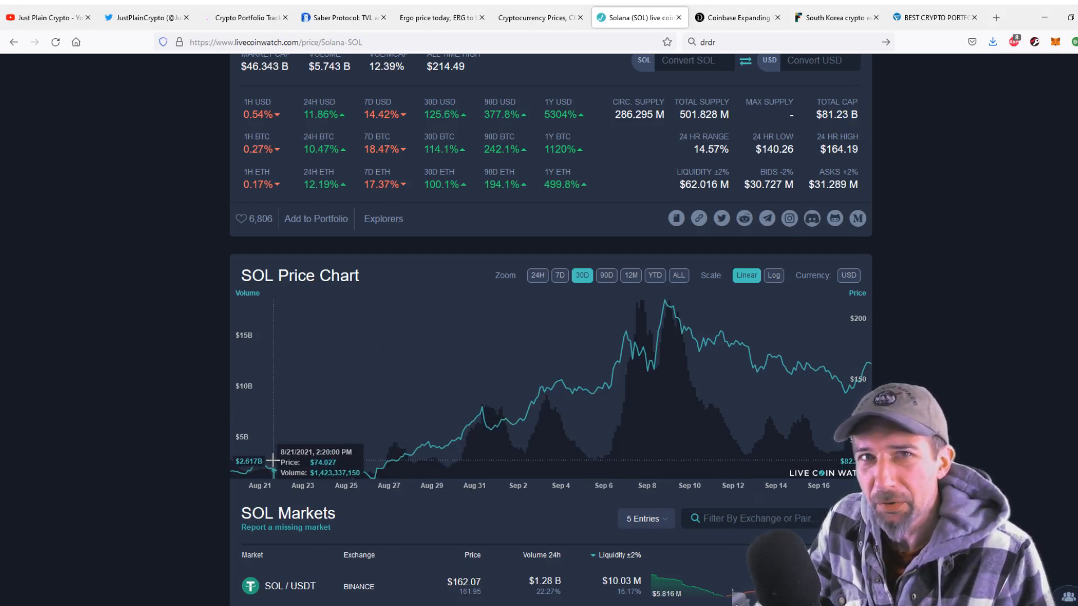
pyautogui.moveTo(368, 467)
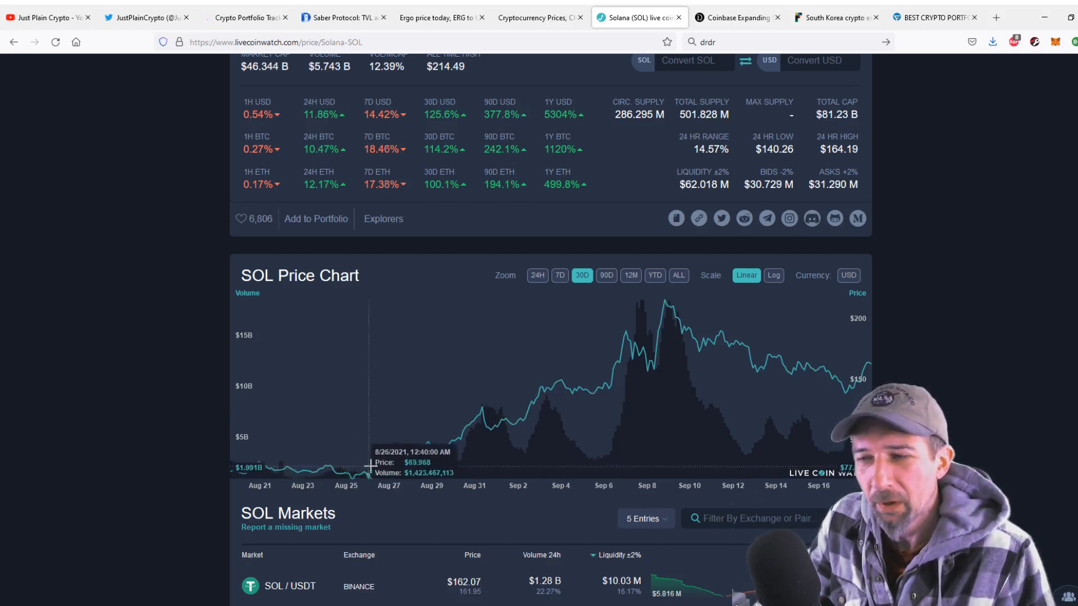
pyautogui.moveTo(410, 468)
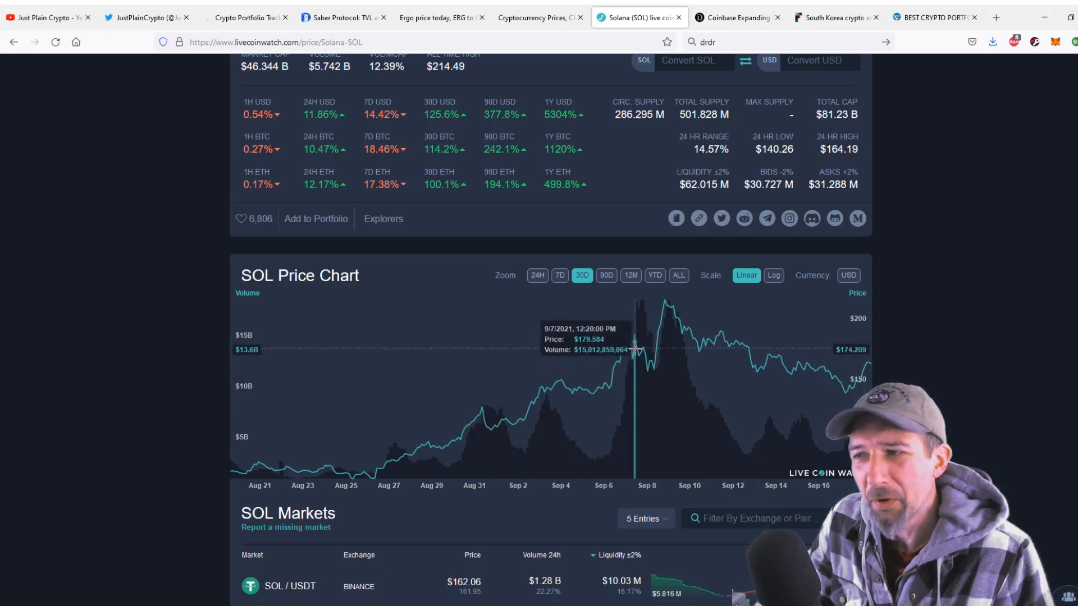
pyautogui.moveTo(647, 356)
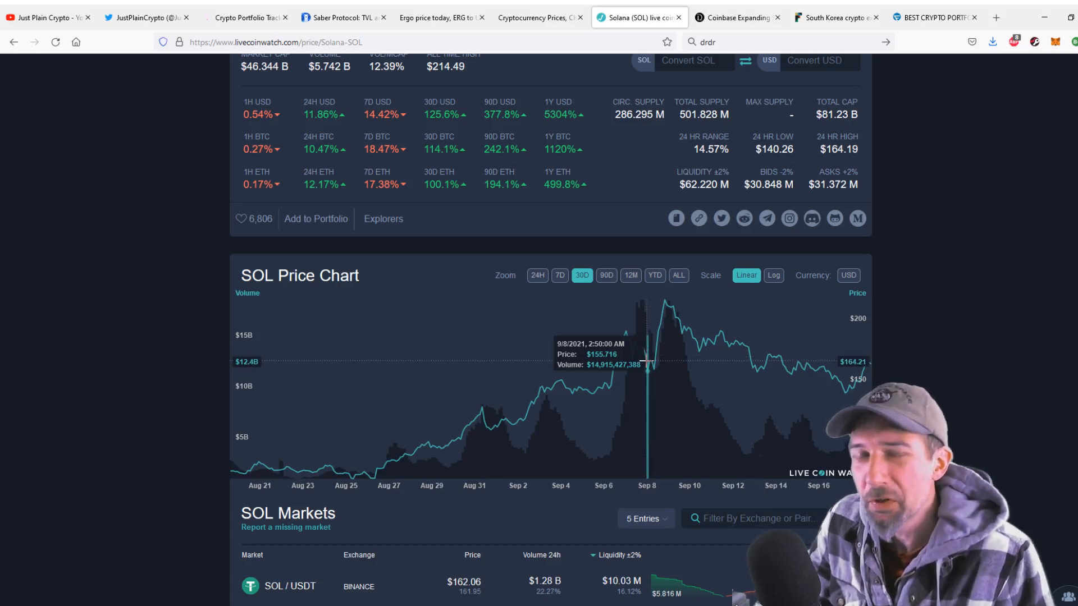
pyautogui.moveTo(349, 456)
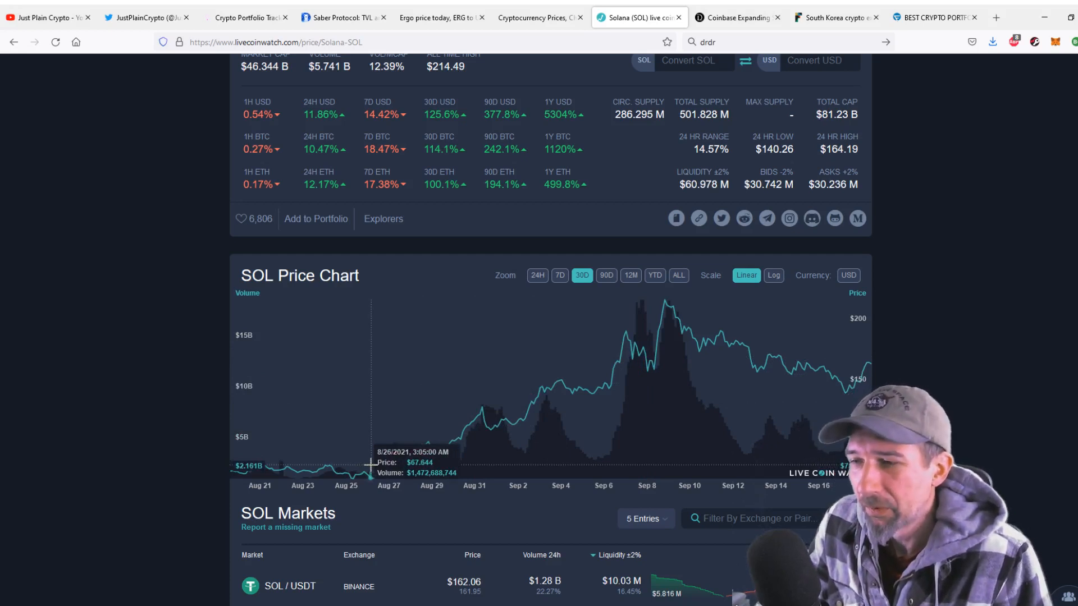
pyautogui.moveTo(488, 412)
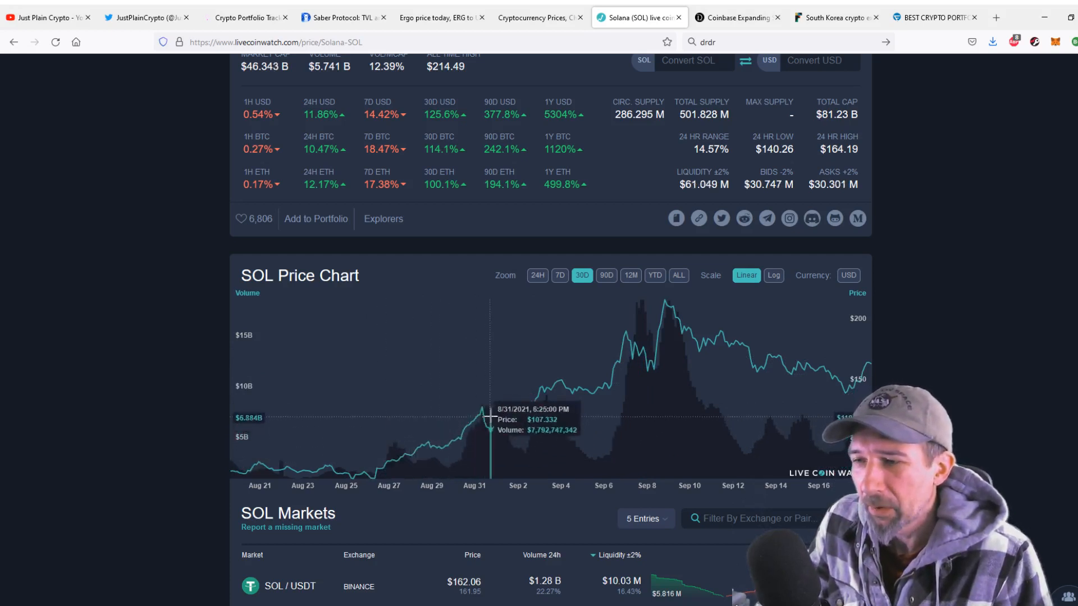
pyautogui.moveTo(554, 392)
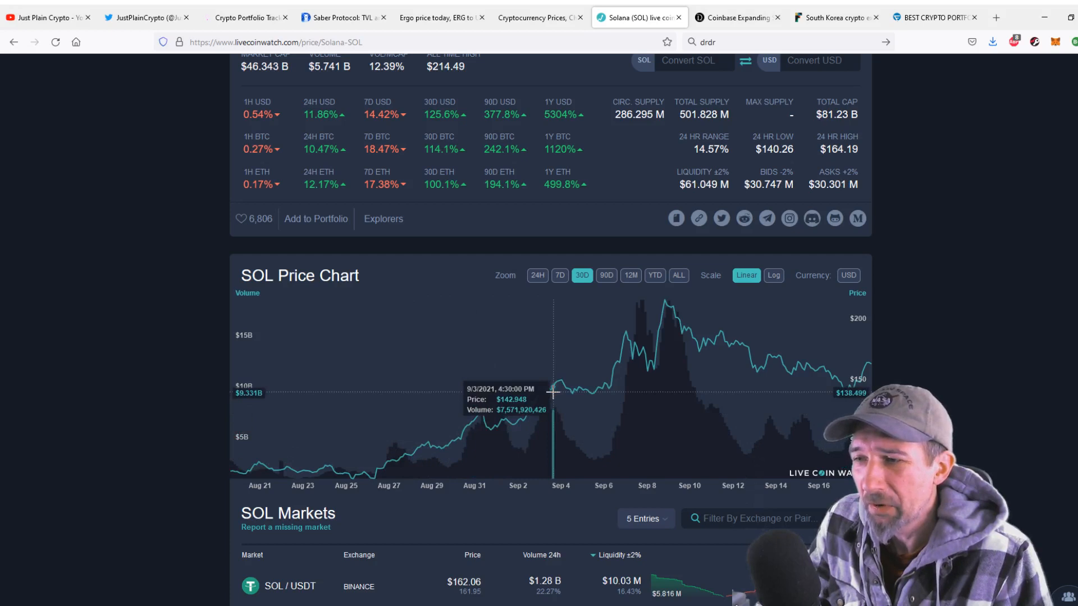
pyautogui.moveTo(361, 471)
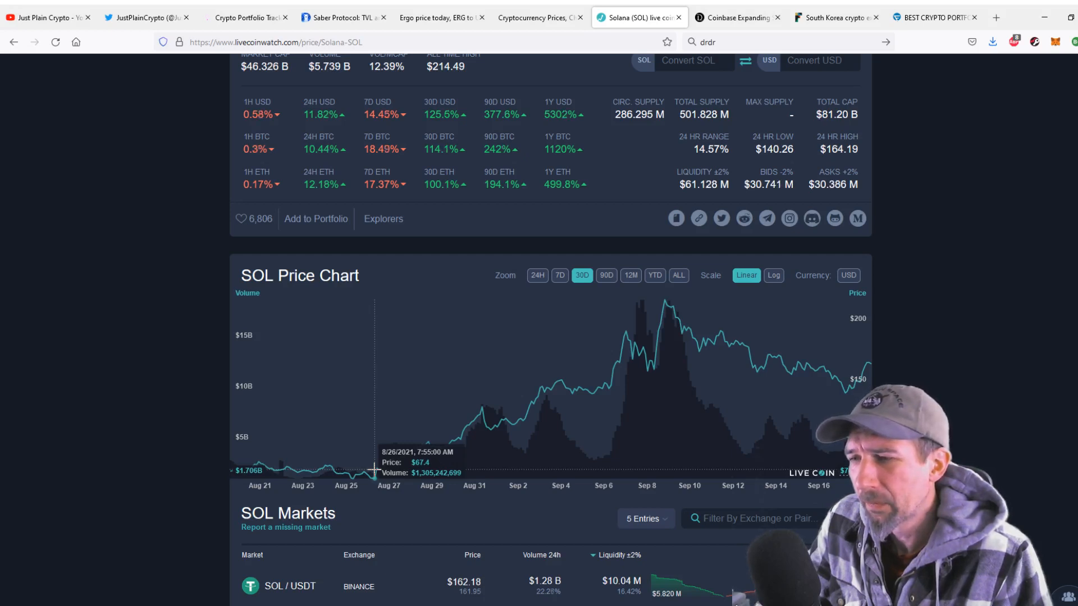
pyautogui.moveTo(457, 451)
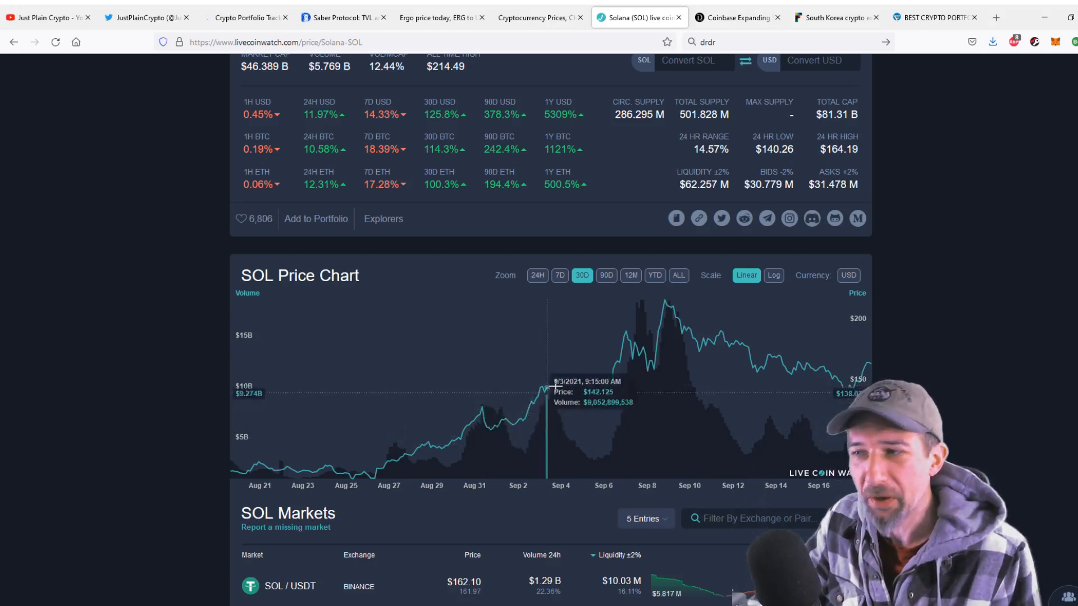
pyautogui.moveTo(624, 332)
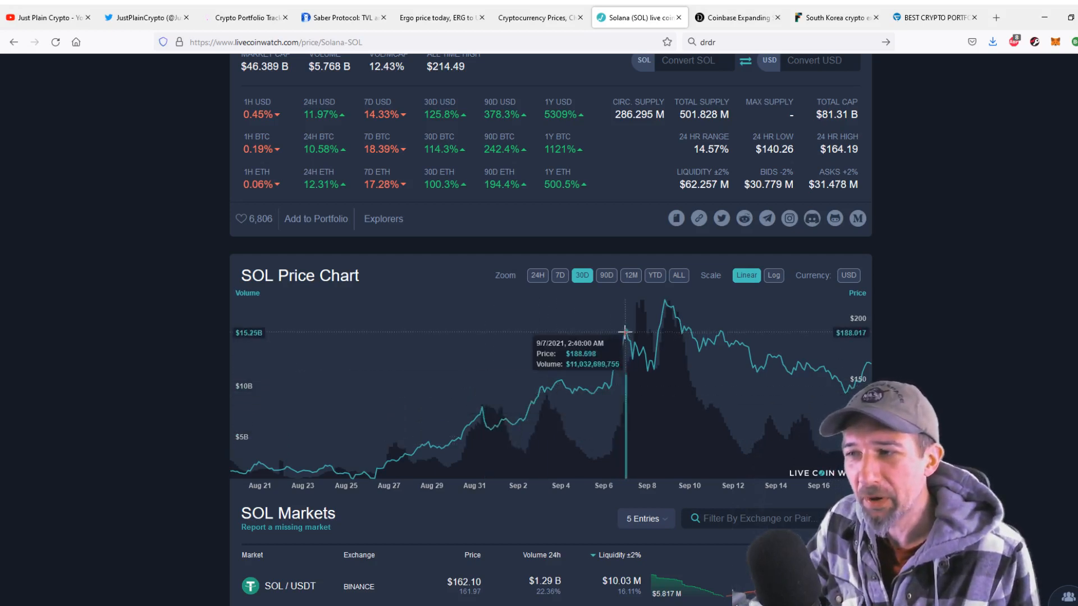
pyautogui.moveTo(628, 334)
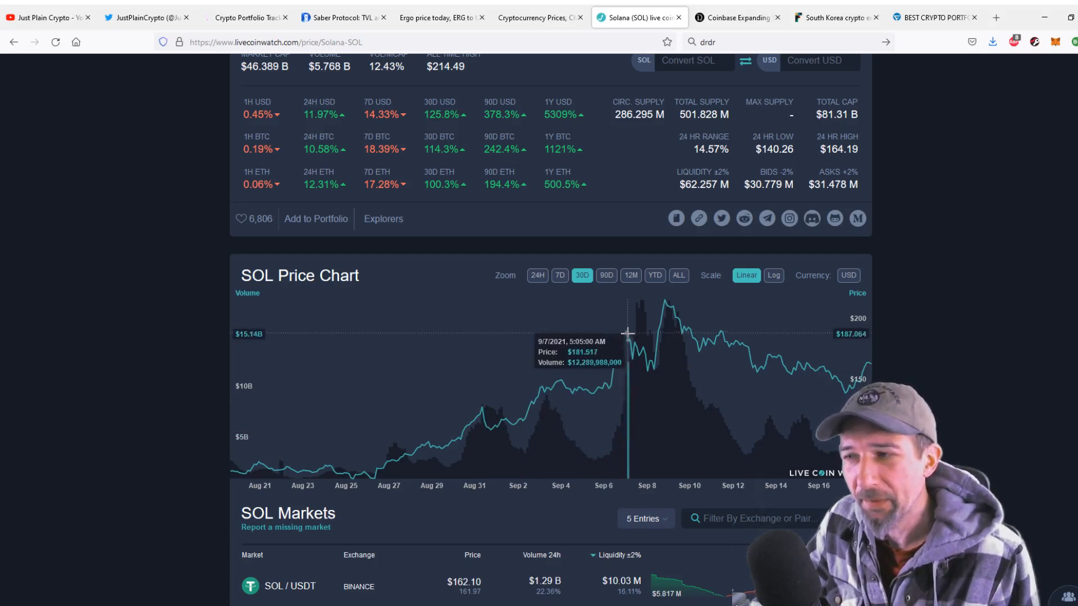
pyautogui.moveTo(653, 371)
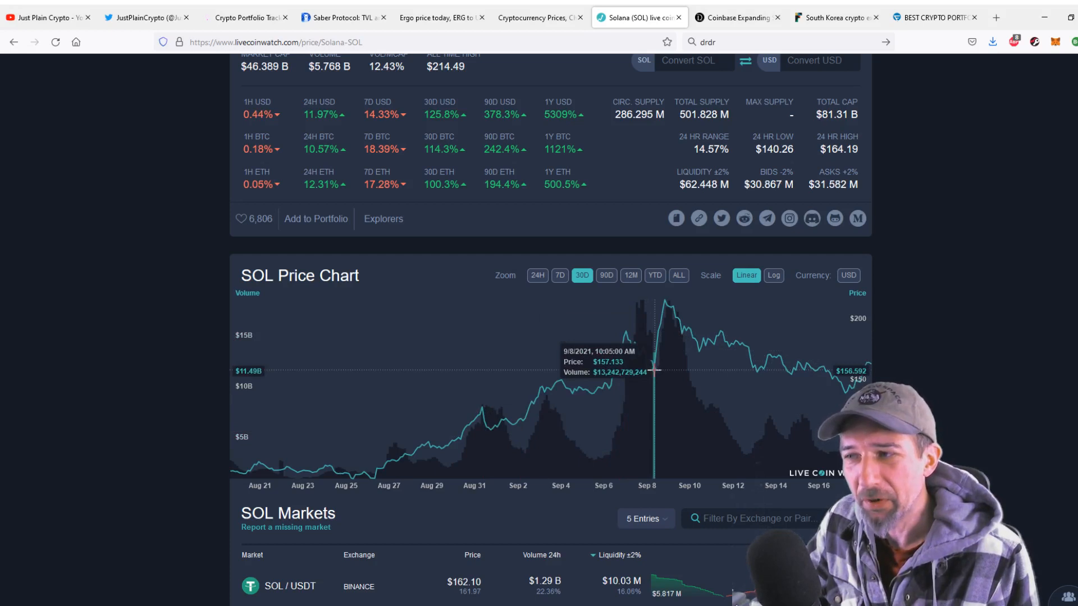
pyautogui.moveTo(646, 375)
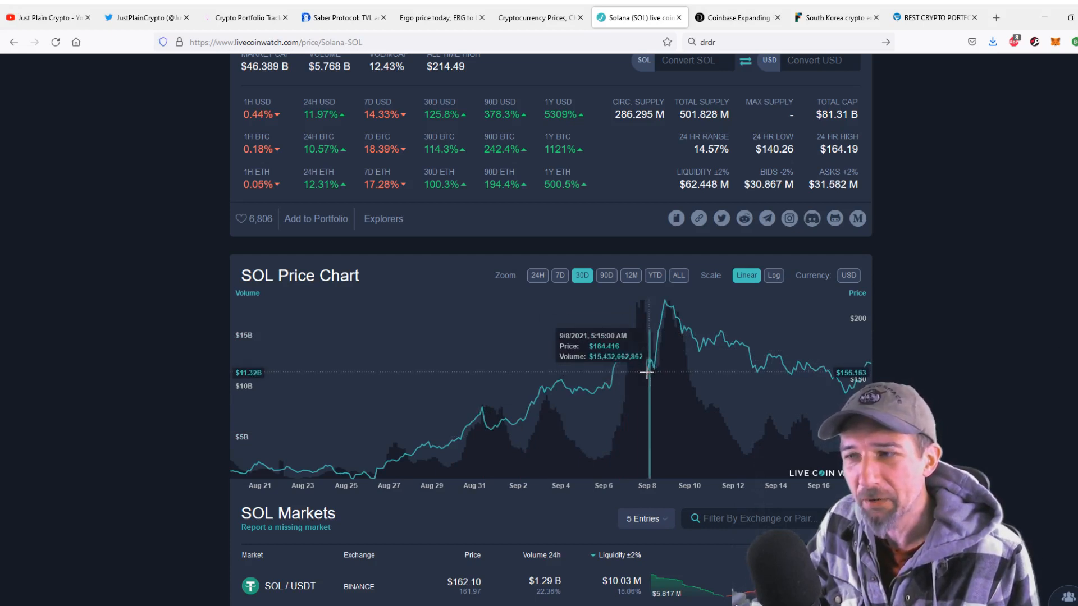
pyautogui.moveTo(639, 354)
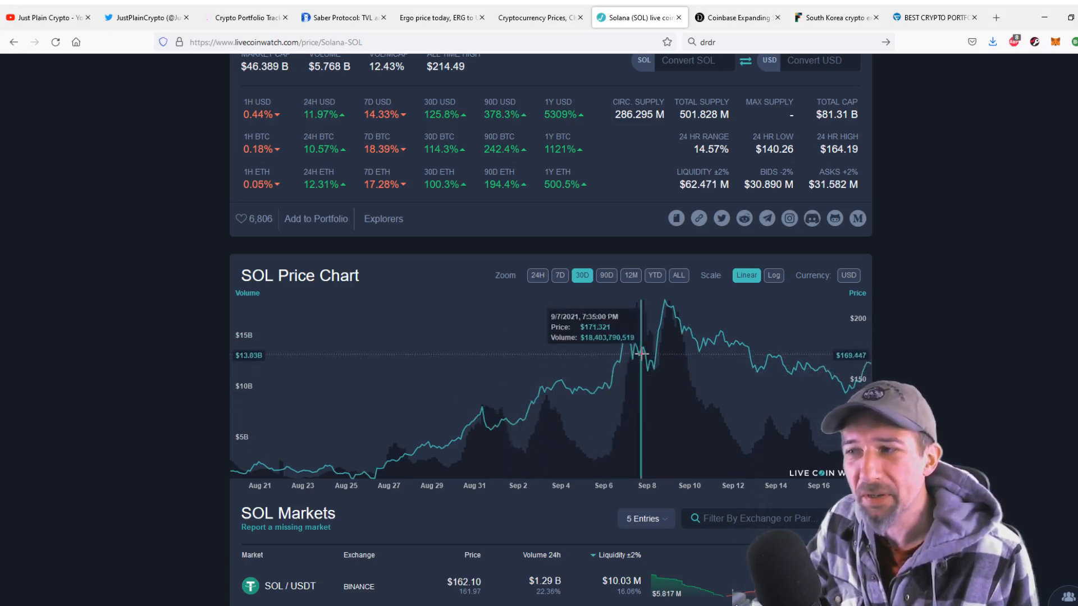
pyautogui.moveTo(653, 364)
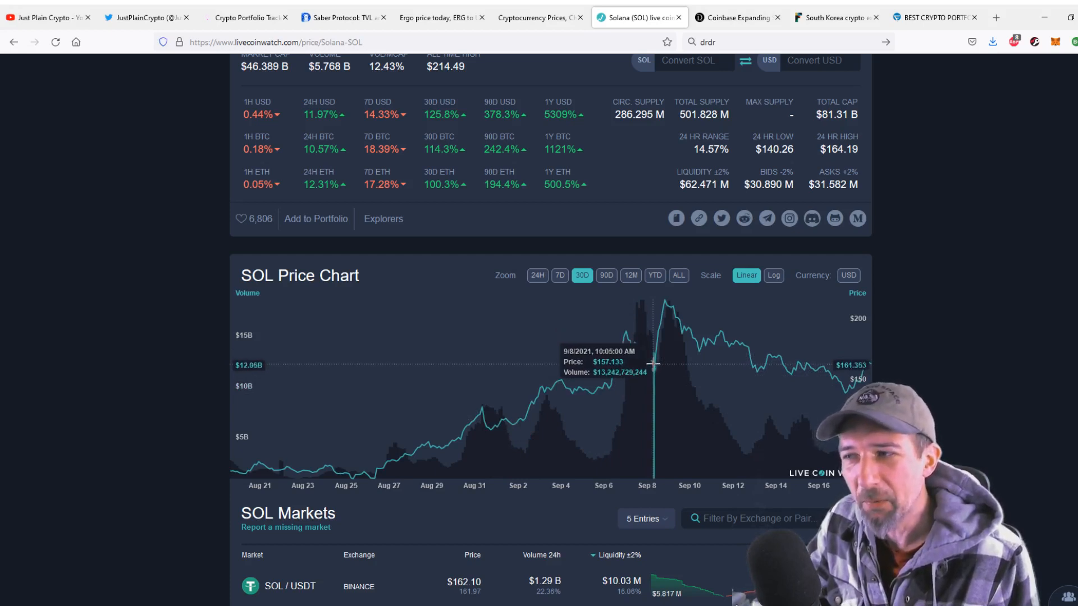
pyautogui.moveTo(664, 316)
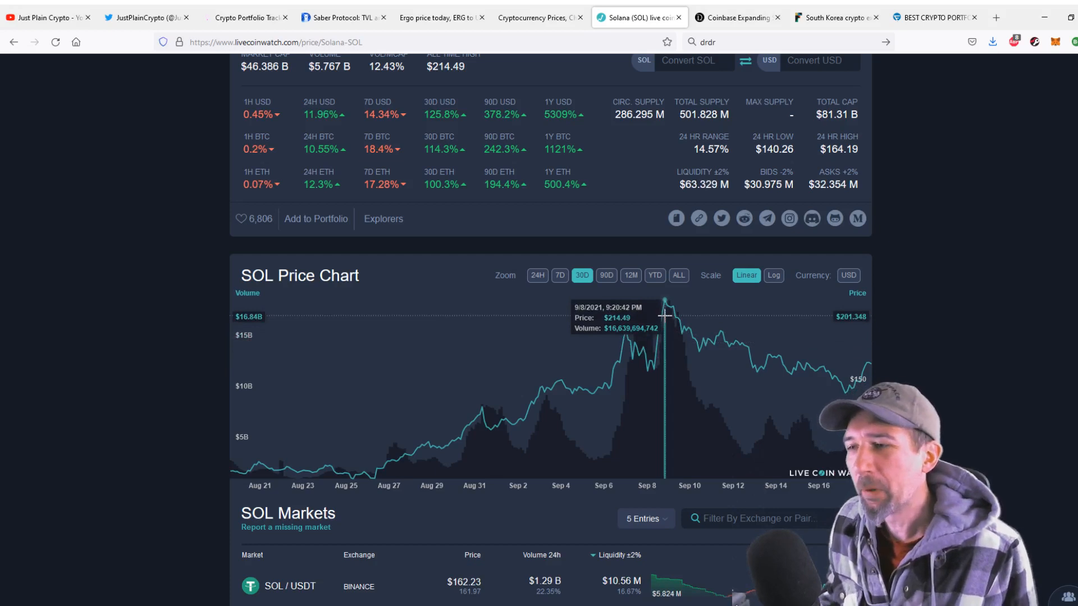
pyautogui.moveTo(593, 404)
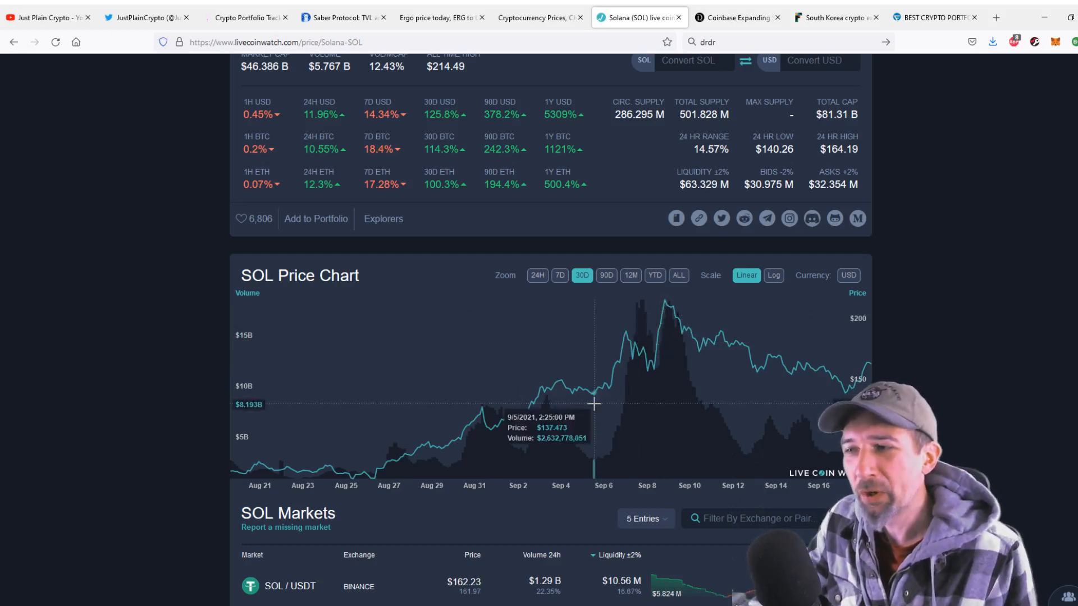
pyautogui.moveTo(602, 384)
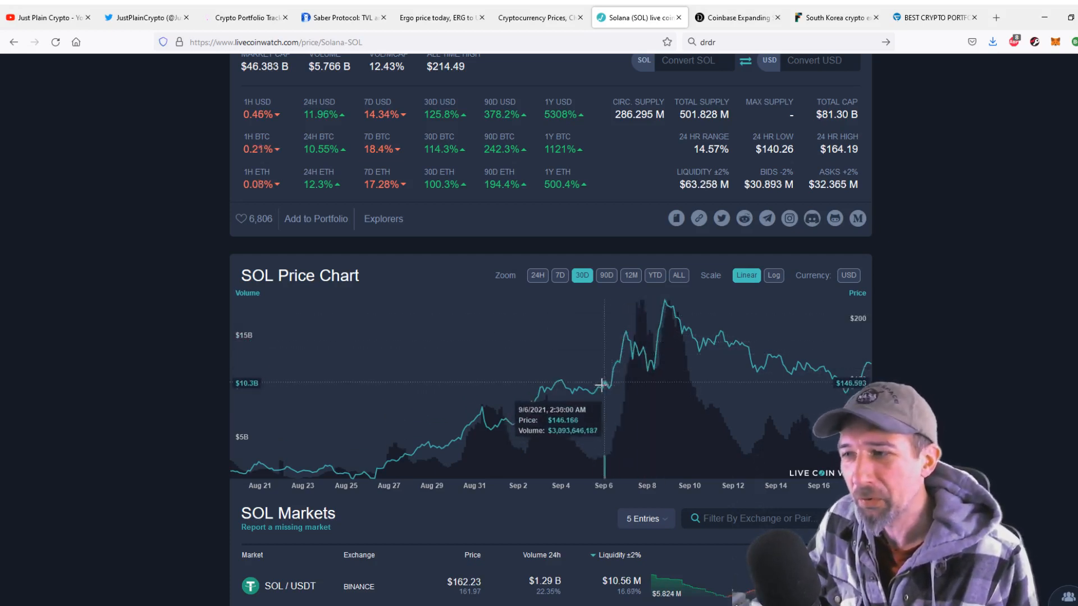
pyautogui.moveTo(677, 312)
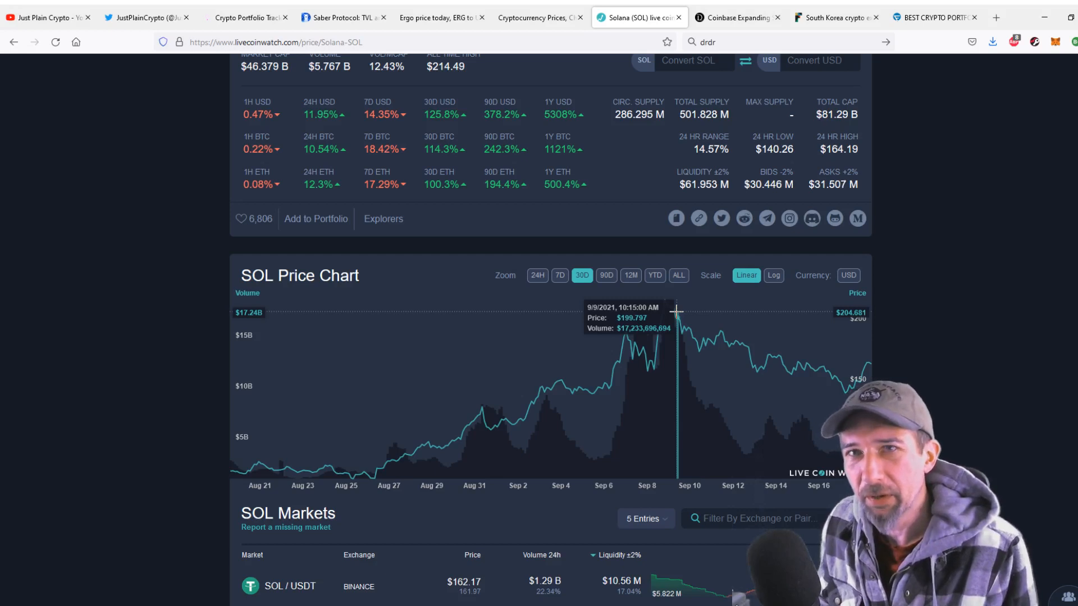
pyautogui.moveTo(509, 420)
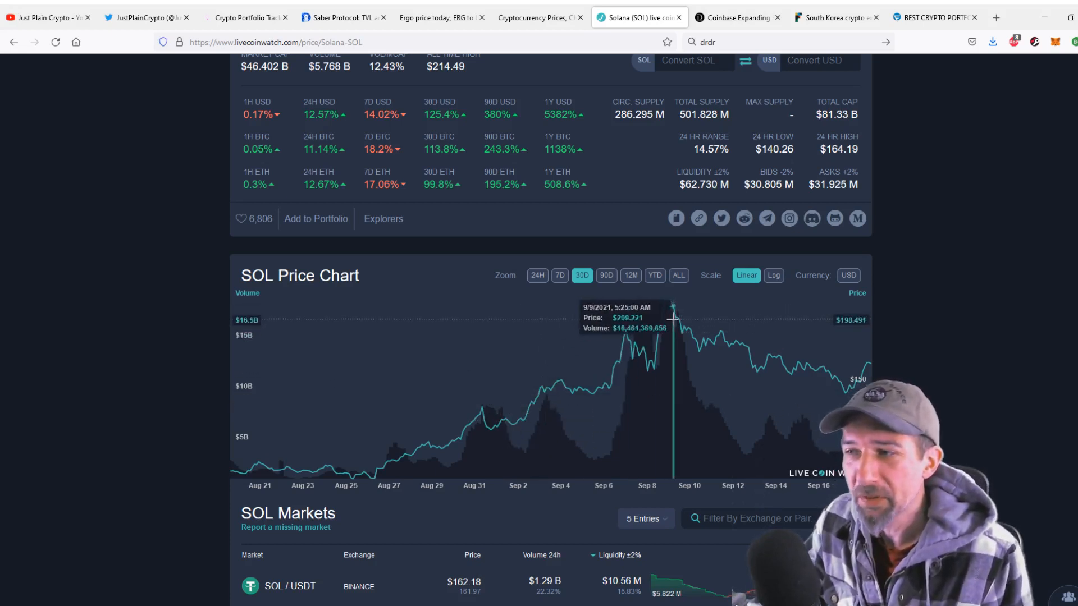
pyautogui.moveTo(653, 369)
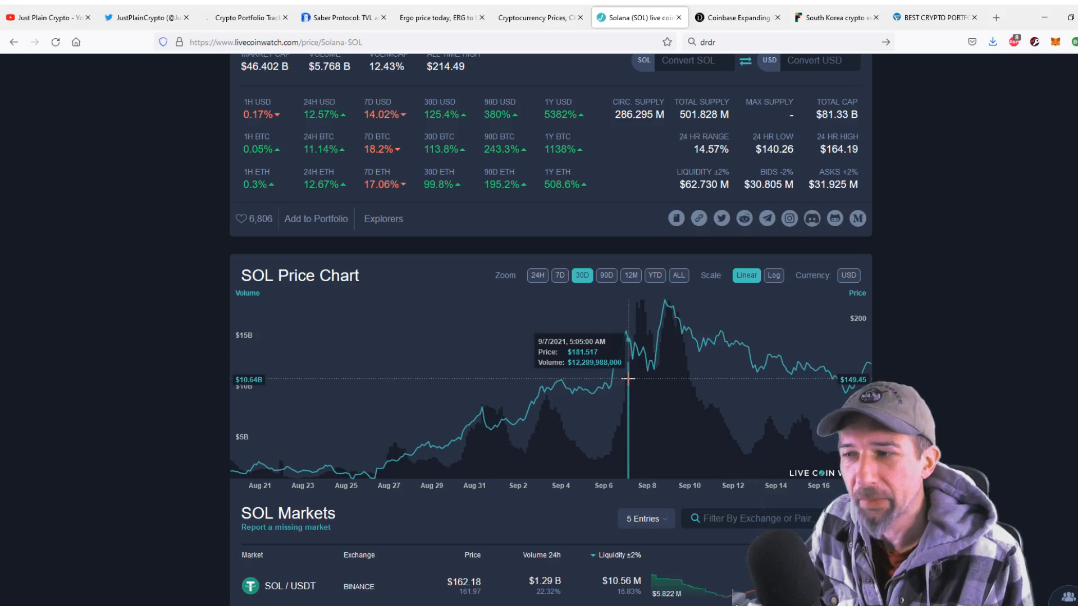
pyautogui.moveTo(409, 410)
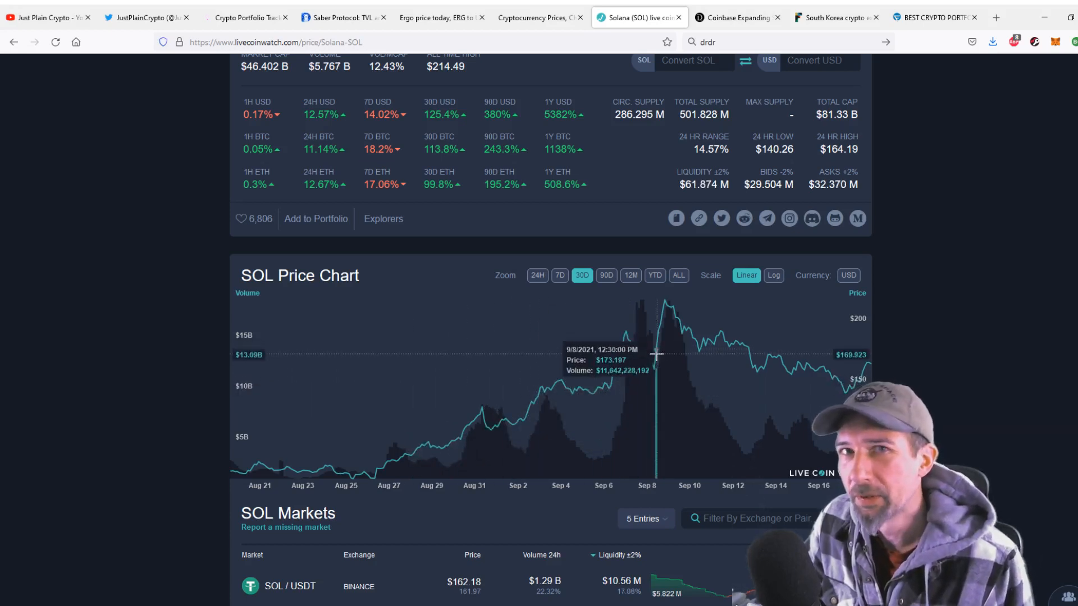
pyautogui.moveTo(653, 356)
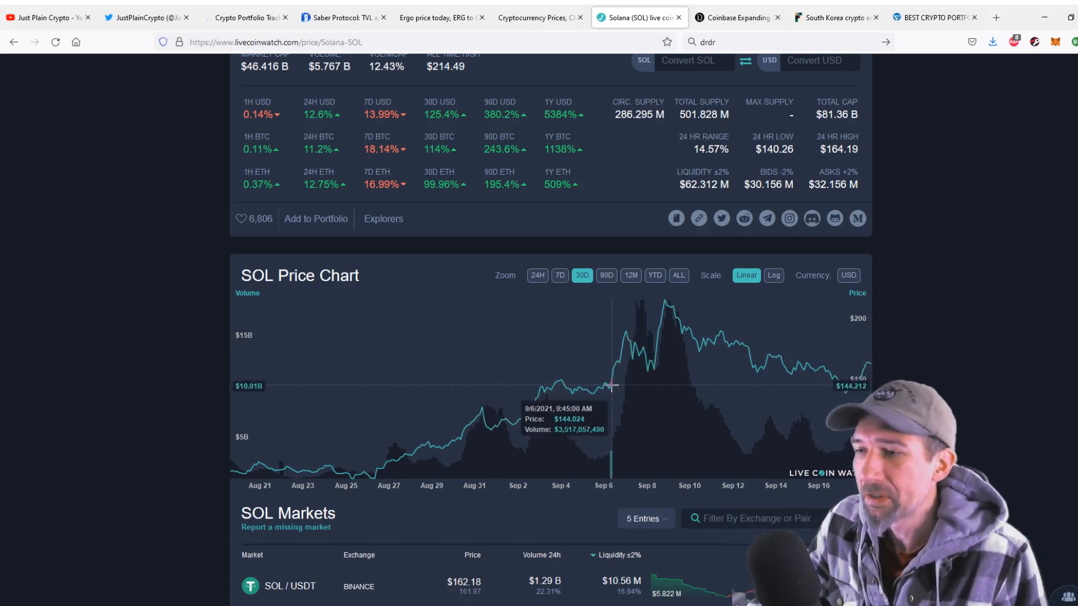
pyautogui.moveTo(483, 414)
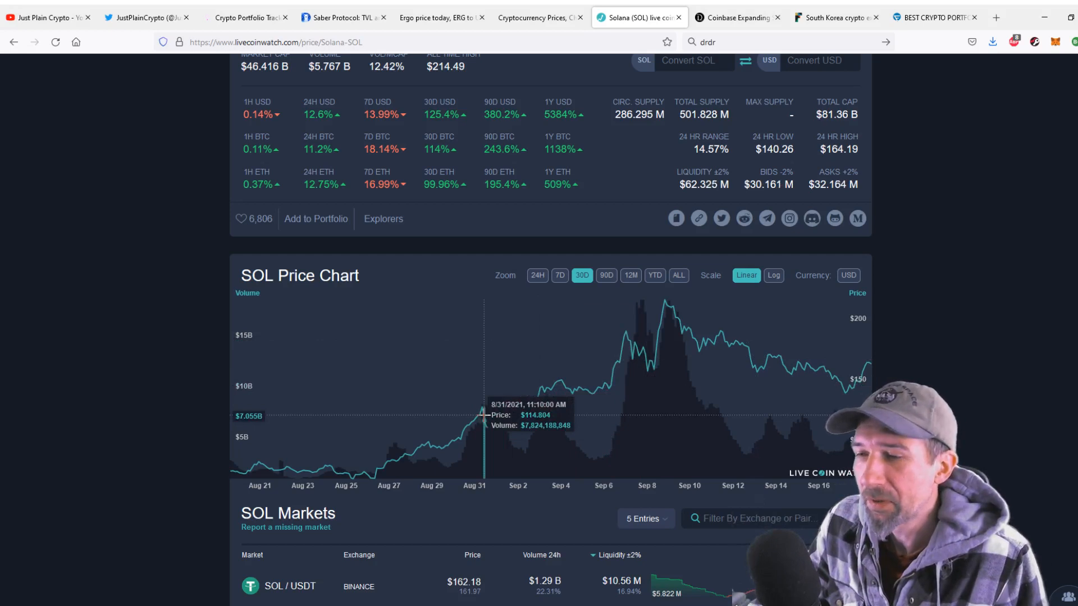
pyautogui.moveTo(363, 458)
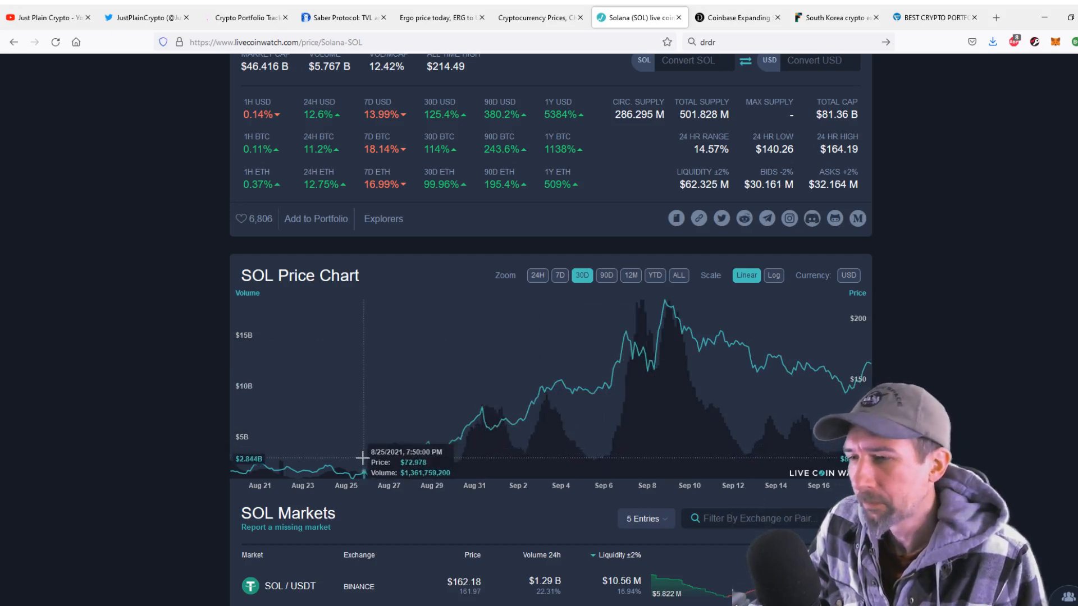
pyautogui.moveTo(370, 462)
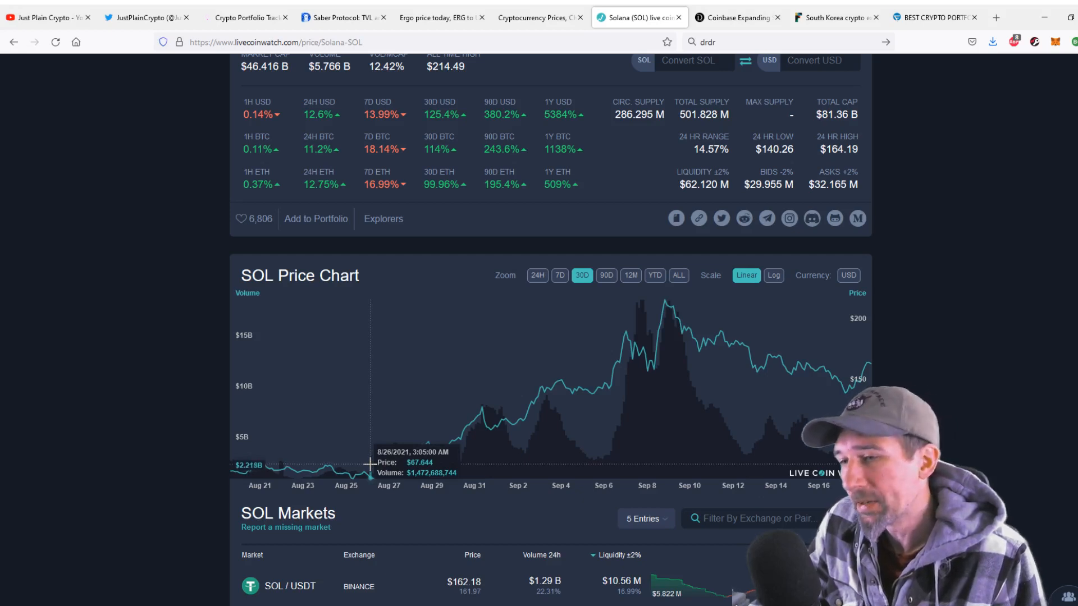
pyautogui.moveTo(478, 440)
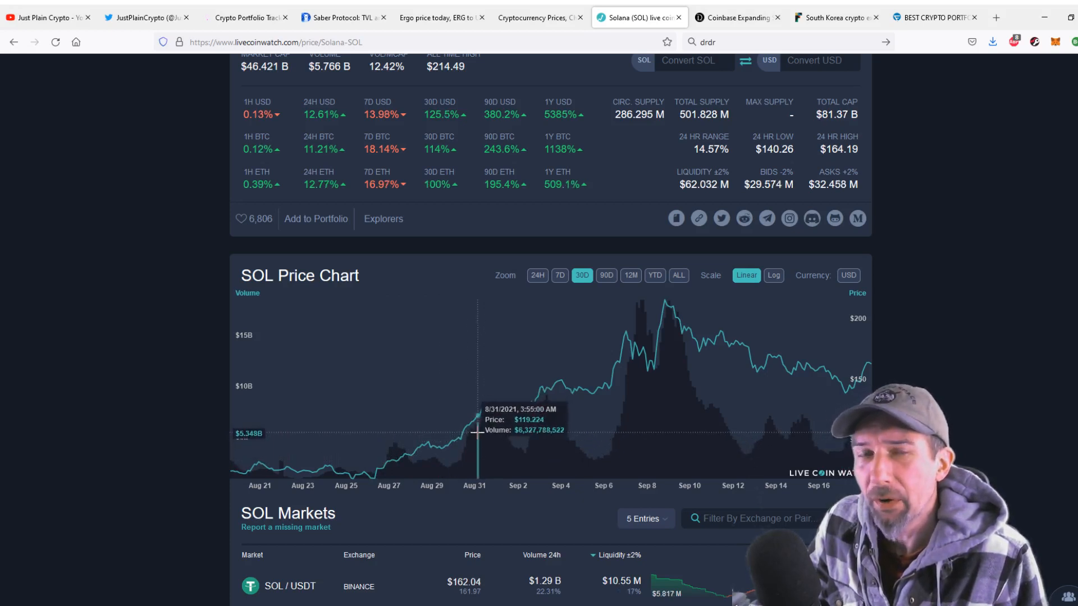
pyautogui.moveTo(475, 423)
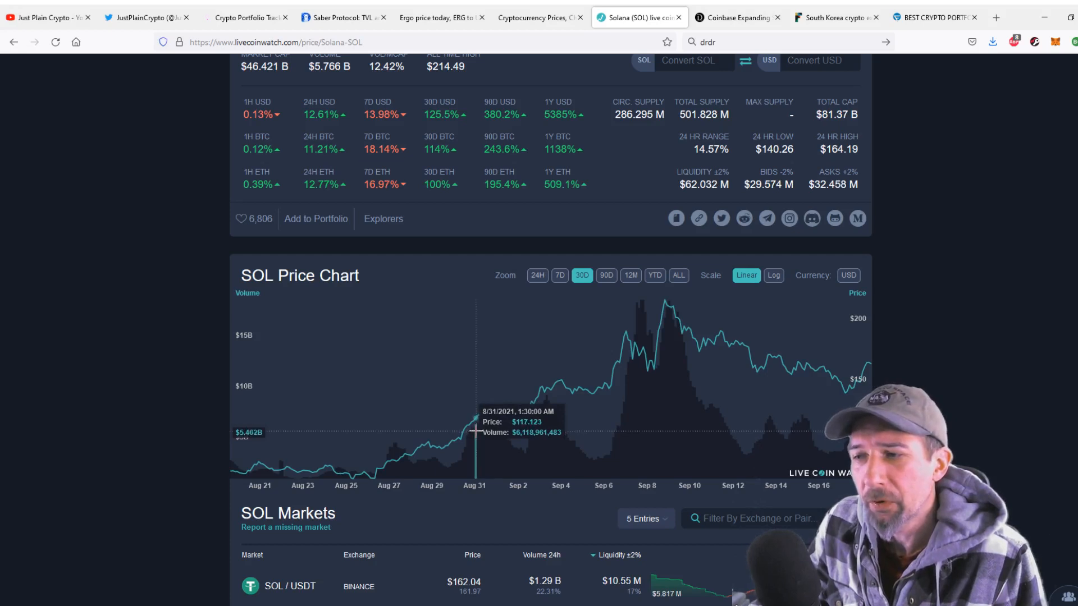
pyautogui.moveTo(481, 426)
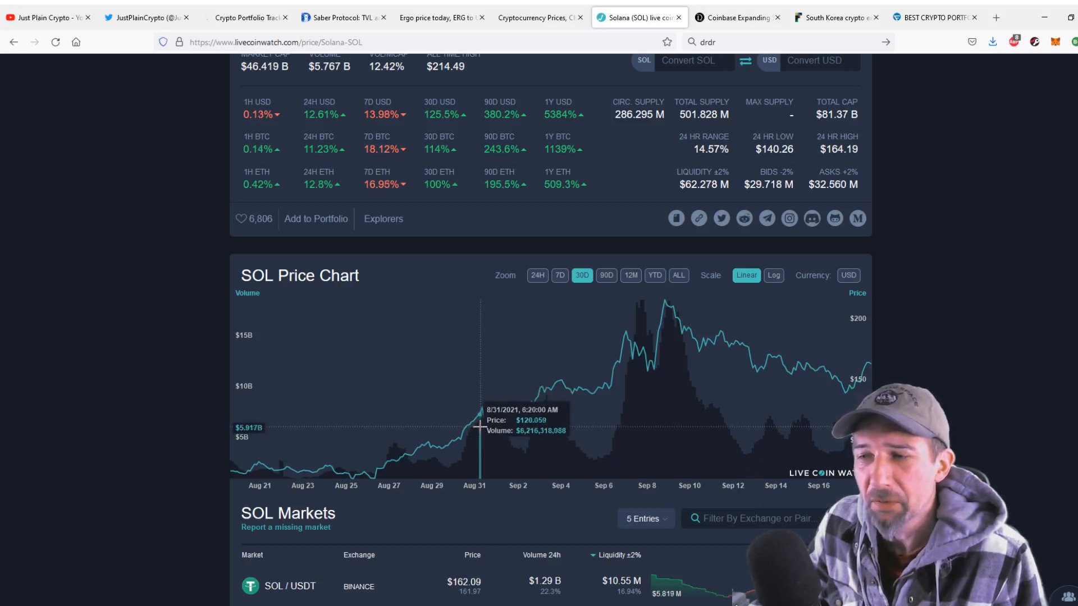
pyautogui.moveTo(419, 447)
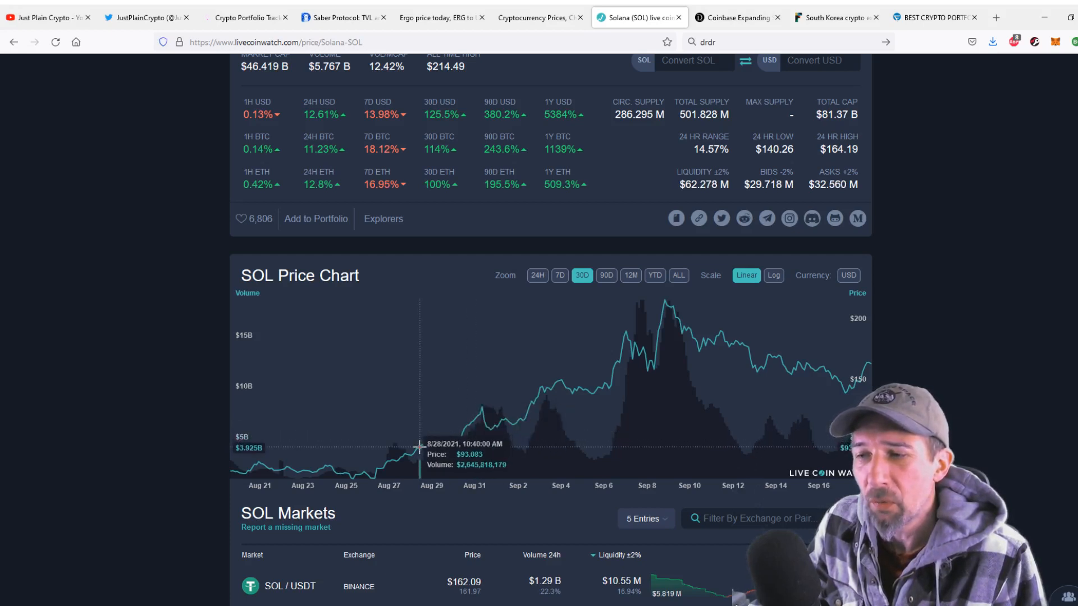
pyautogui.moveTo(368, 473)
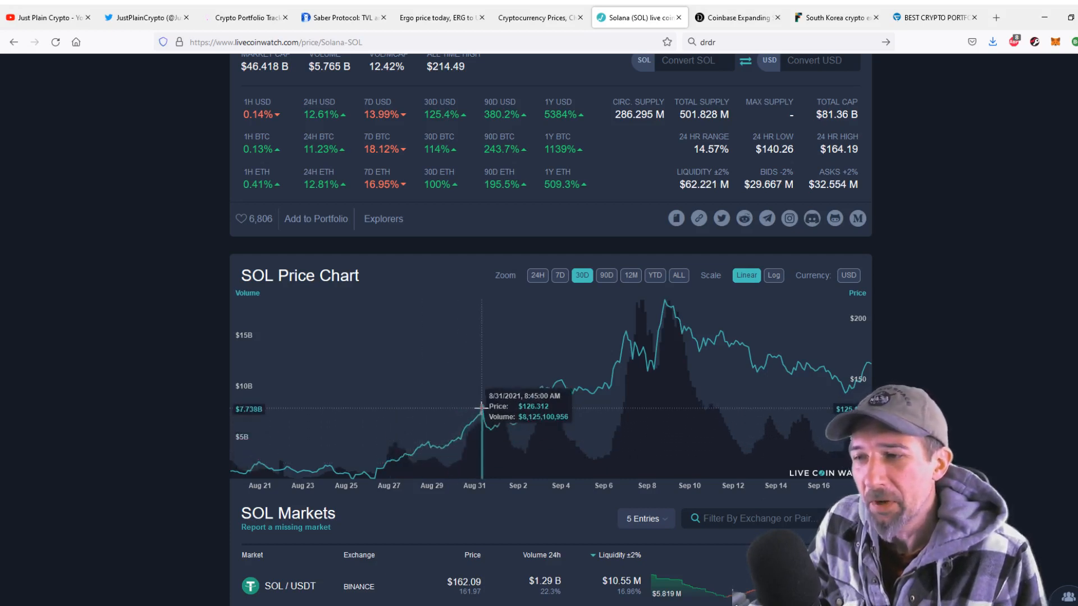
pyautogui.moveTo(497, 410)
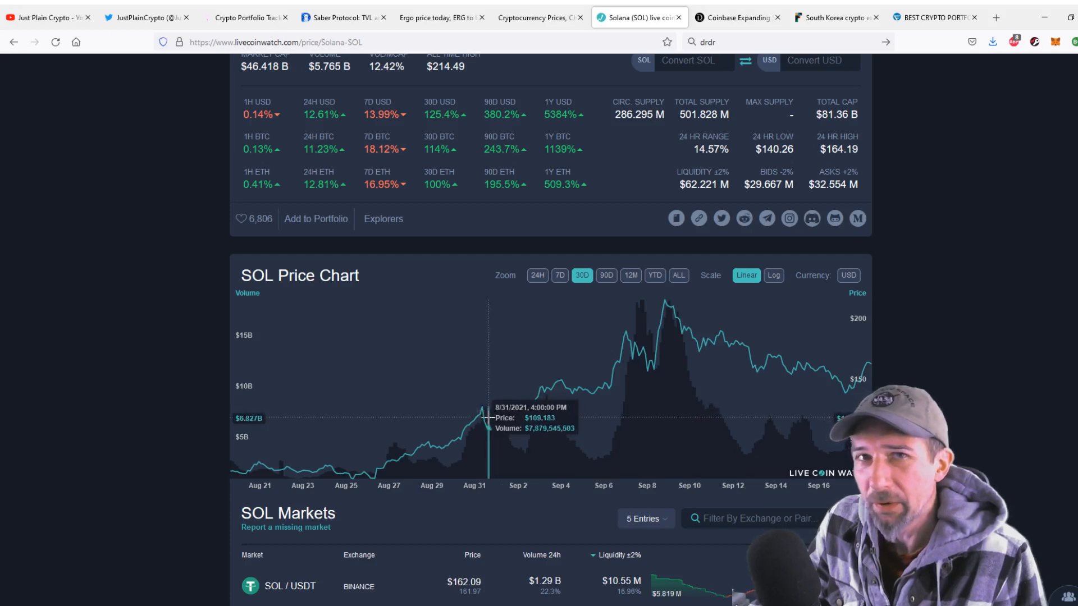
pyautogui.moveTo(511, 420)
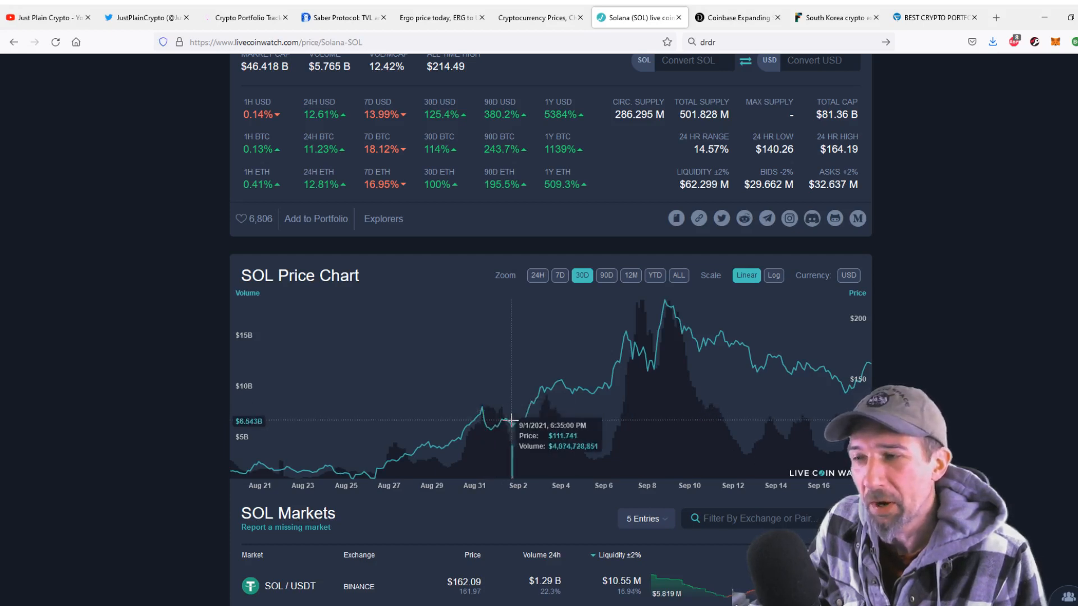
pyautogui.moveTo(543, 407)
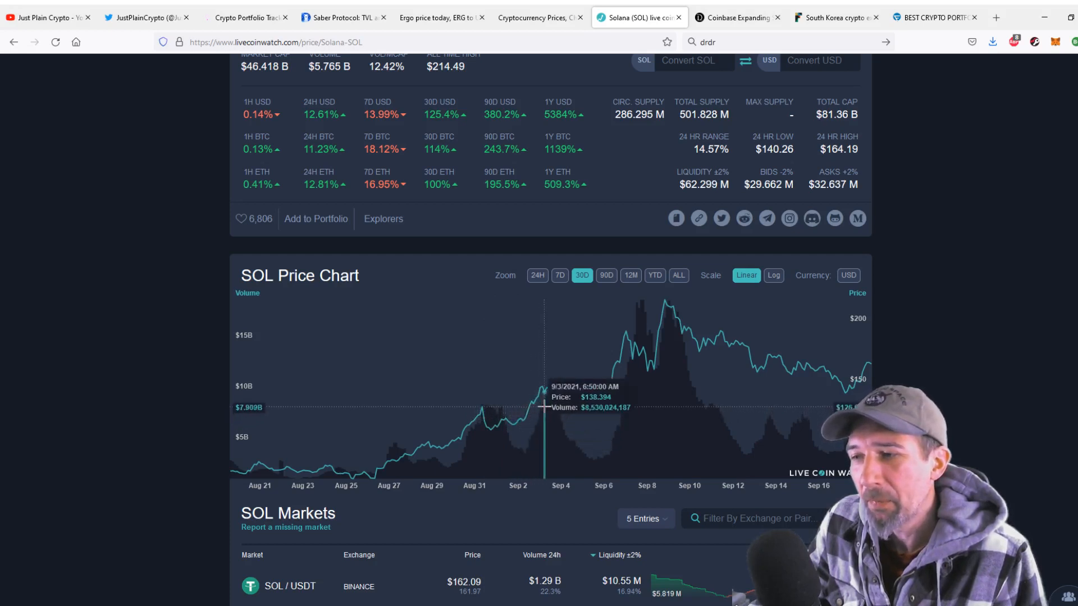
pyautogui.moveTo(560, 399)
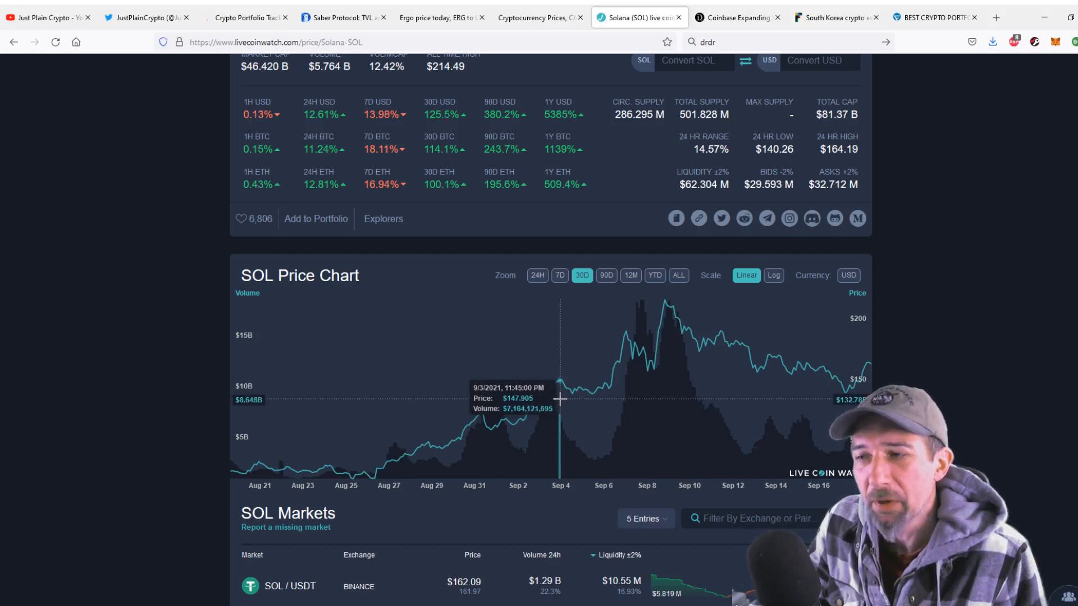
pyautogui.moveTo(429, 440)
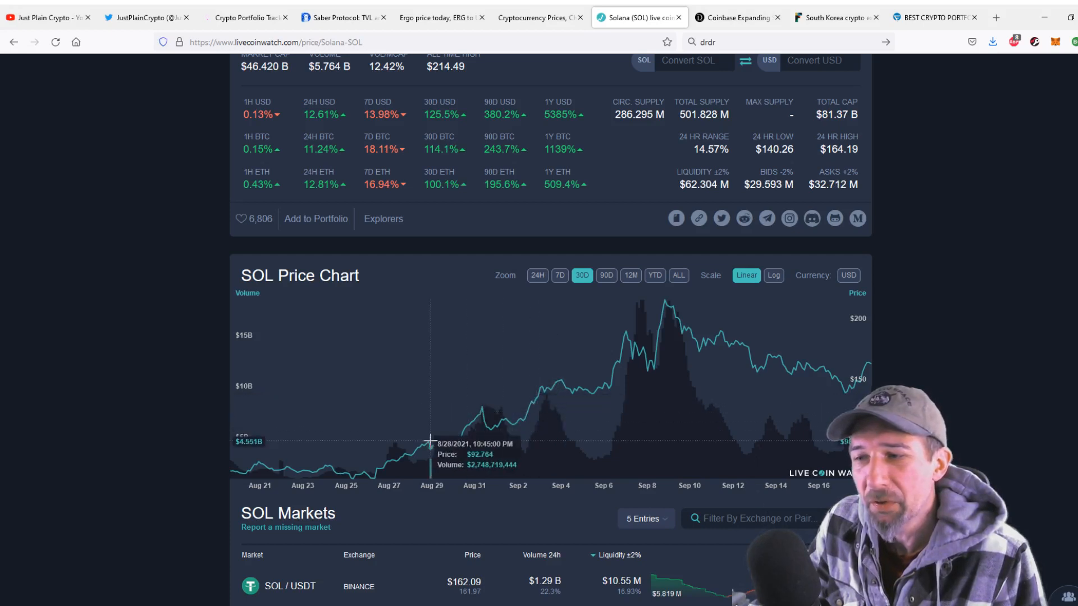
pyautogui.moveTo(498, 409)
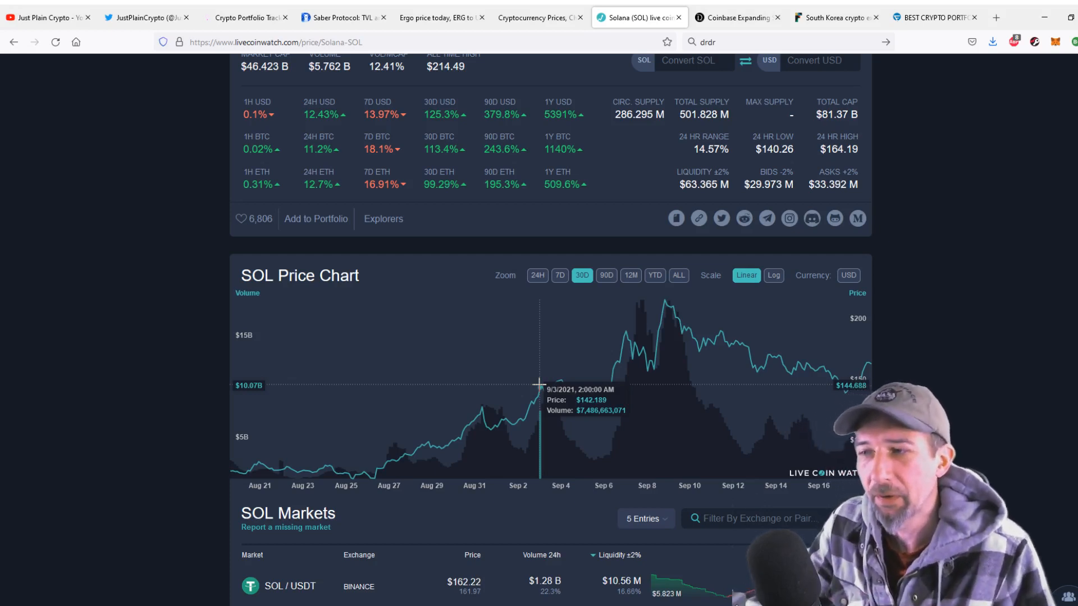
pyautogui.moveTo(560, 379)
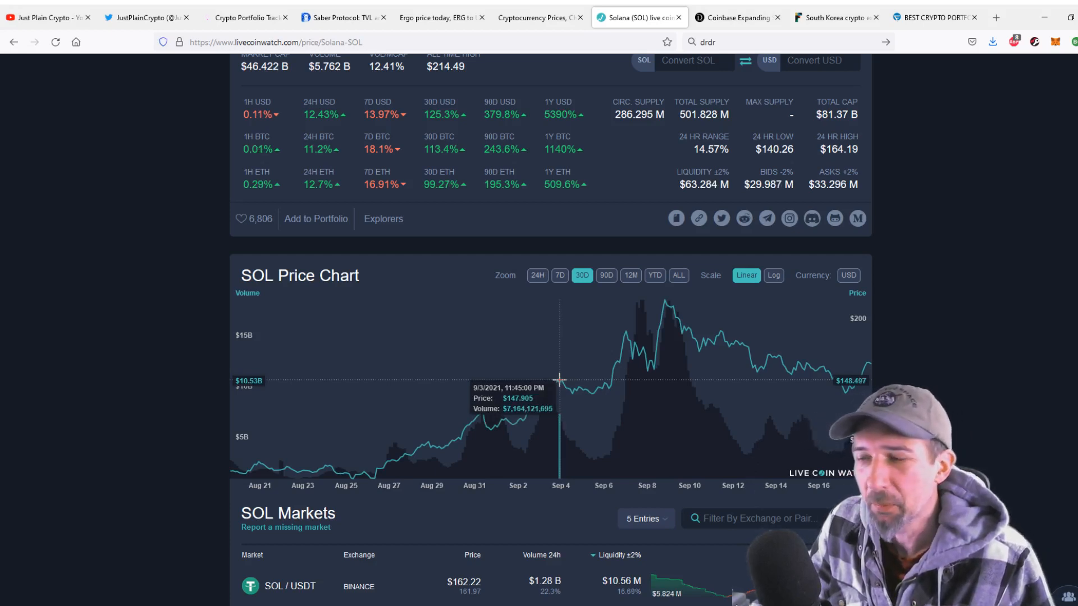
pyautogui.moveTo(582, 386)
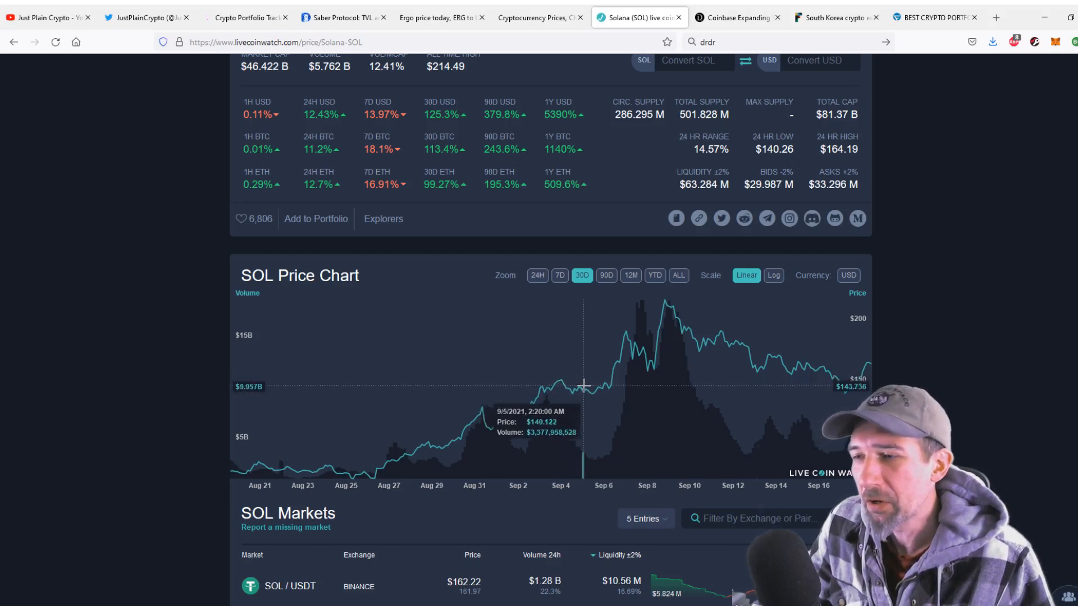
pyautogui.moveTo(625, 391)
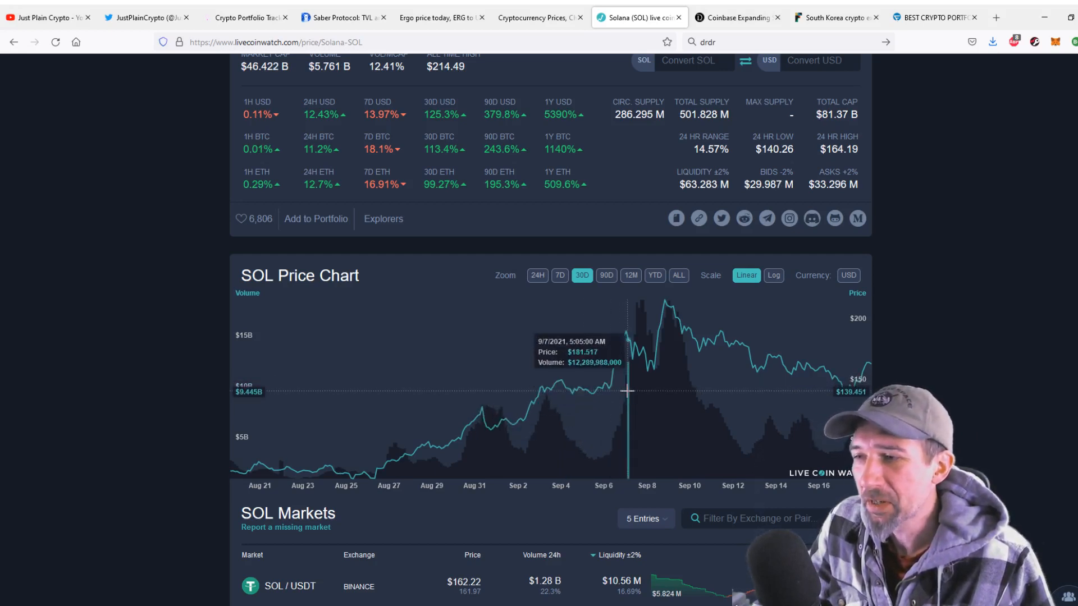
pyautogui.moveTo(625, 392)
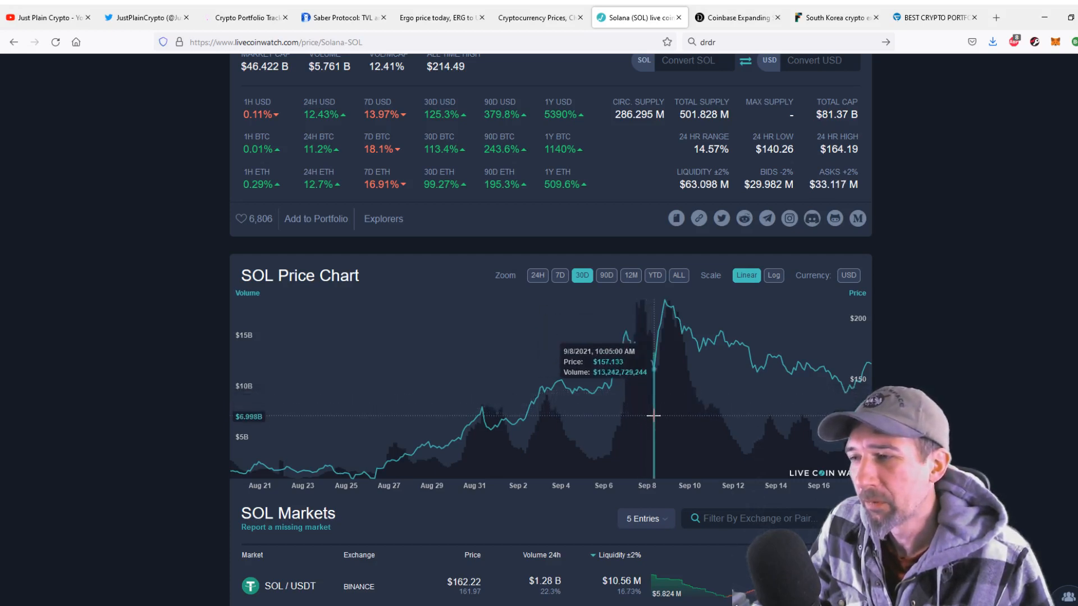
pyautogui.moveTo(627, 393)
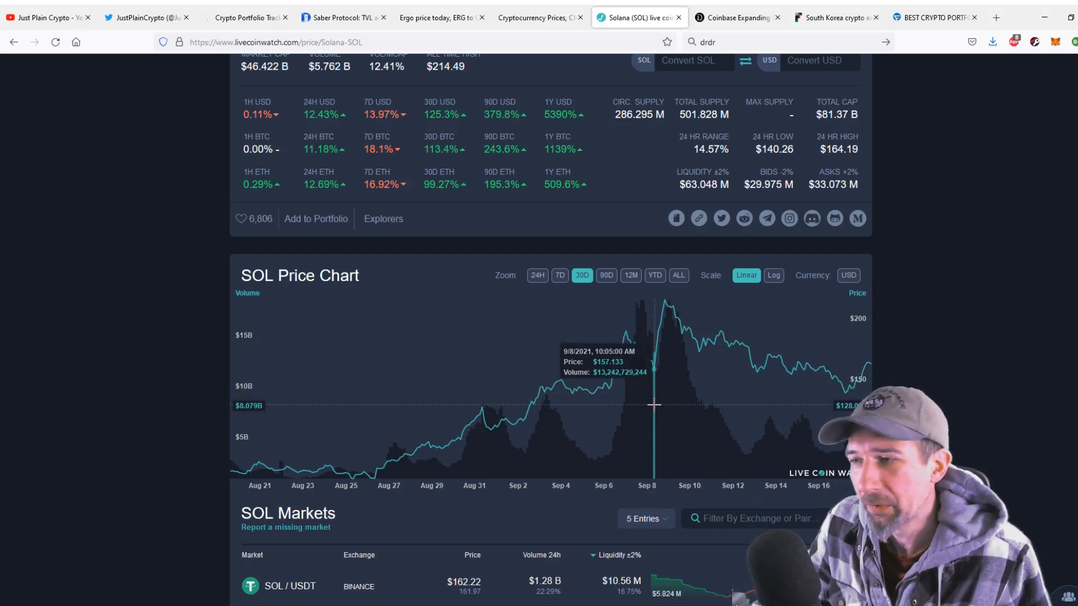
pyautogui.moveTo(667, 372)
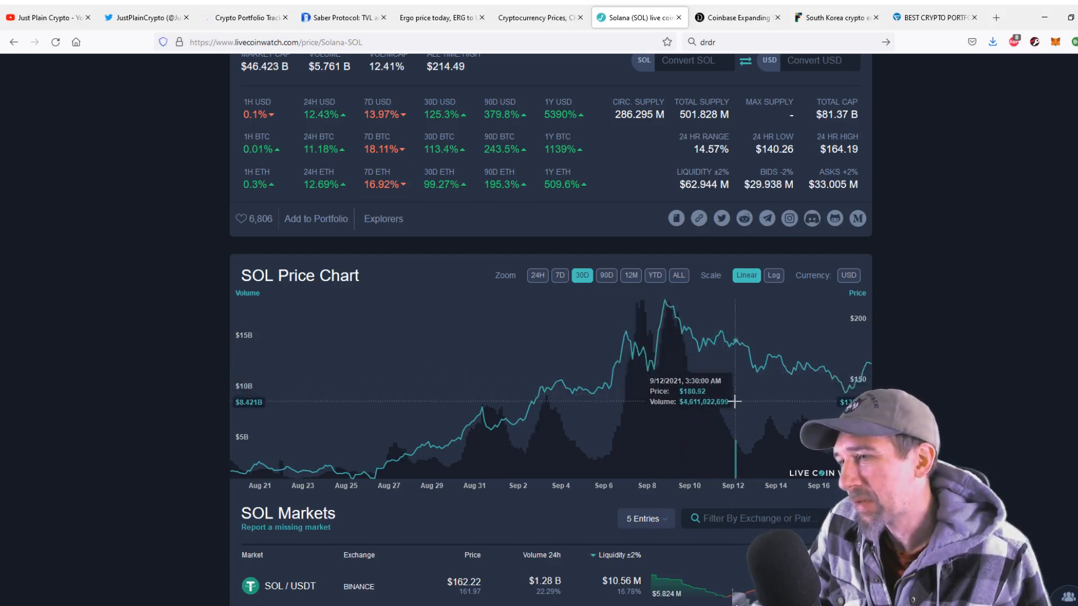
pyautogui.moveTo(810, 415)
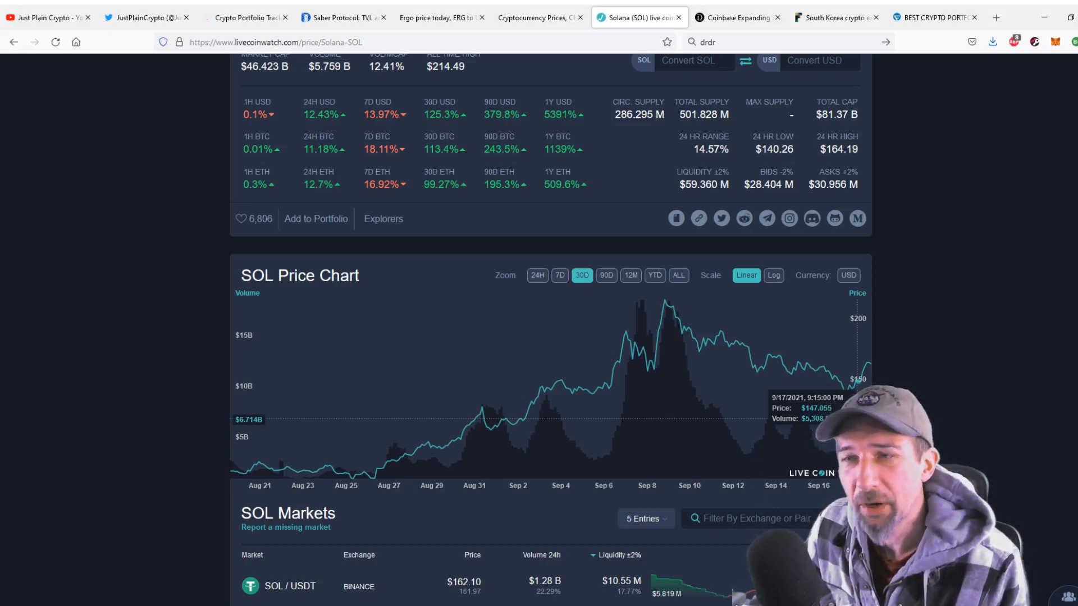
pyautogui.moveTo(741, 357)
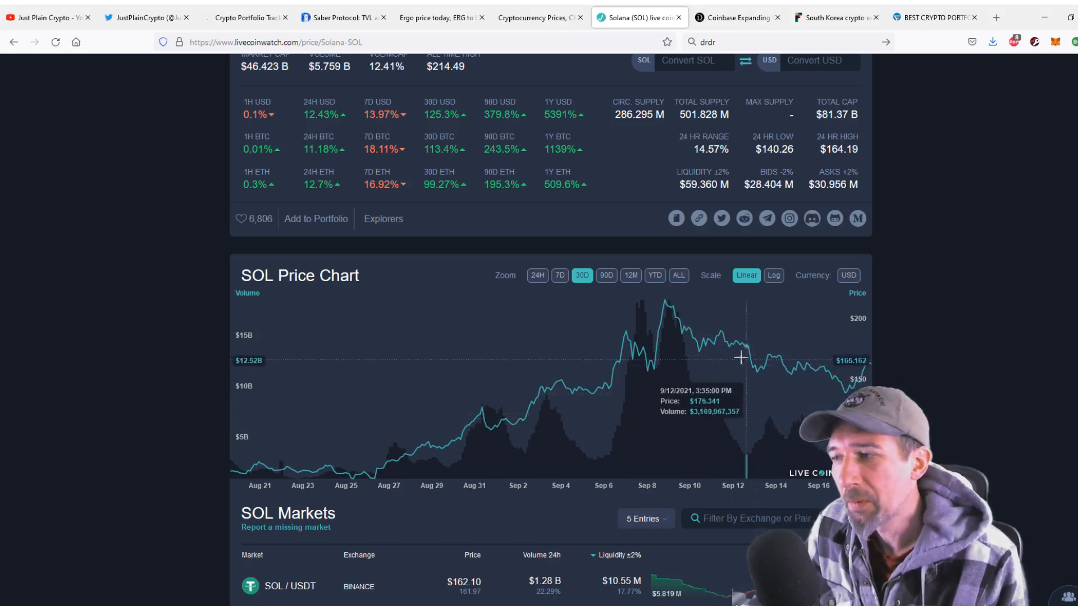
pyautogui.moveTo(838, 402)
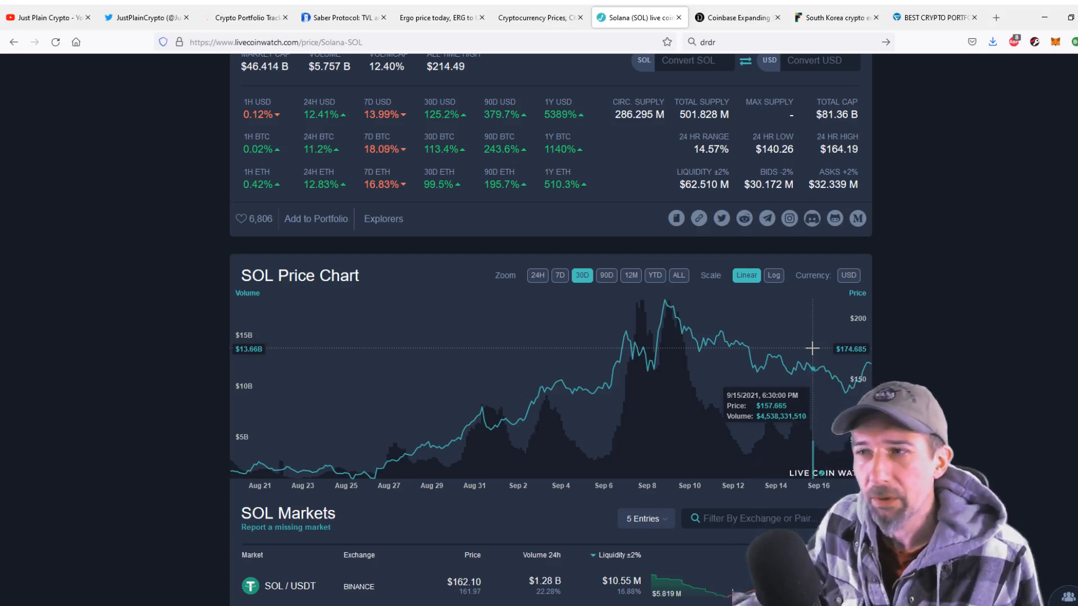
pyautogui.moveTo(622, 337)
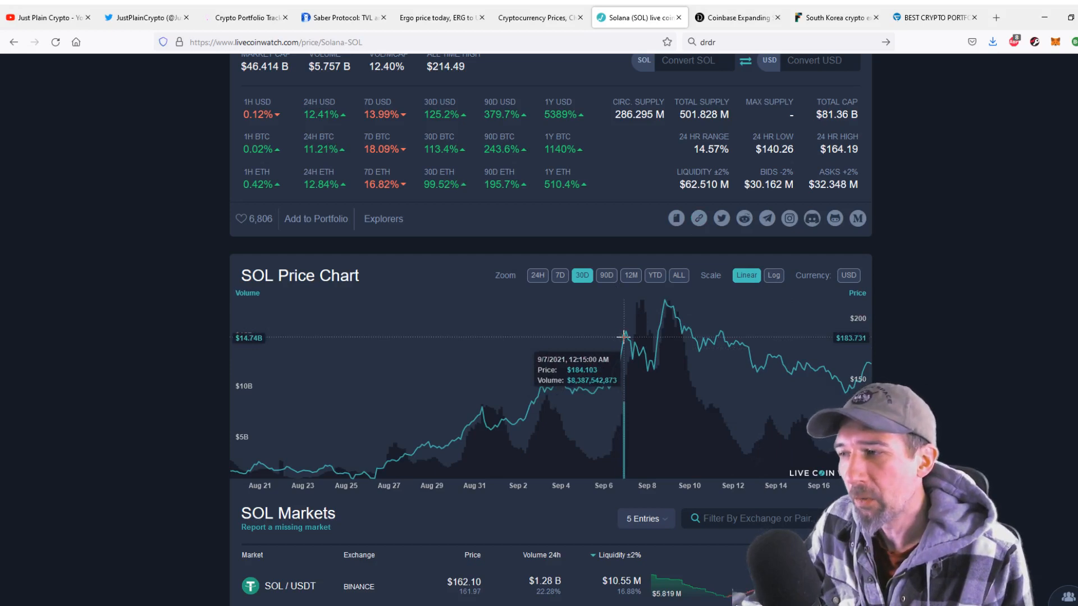
pyautogui.moveTo(633, 337)
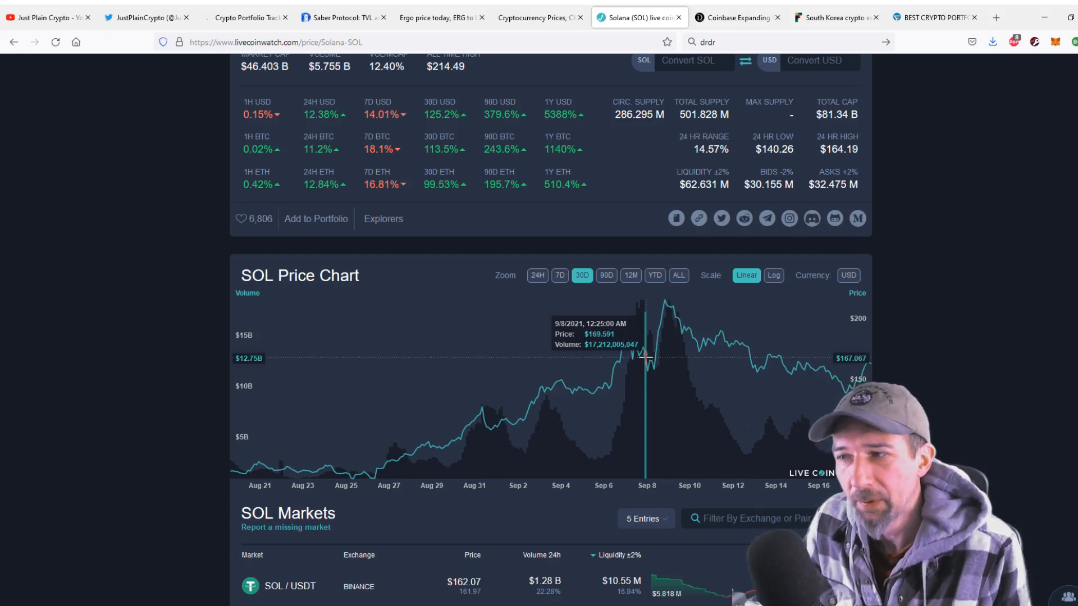
pyautogui.moveTo(653, 364)
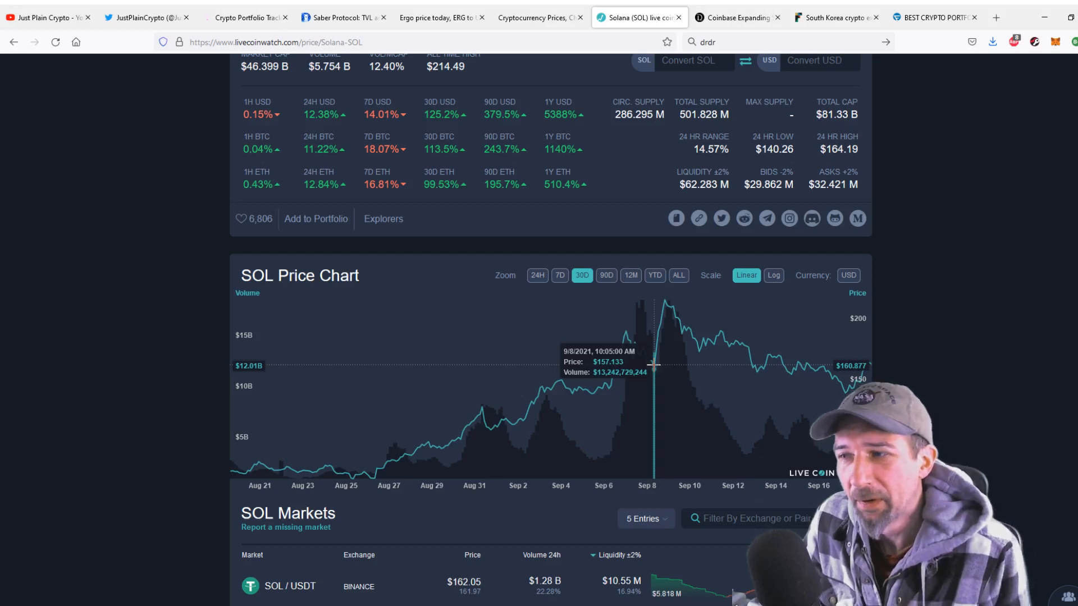
pyautogui.moveTo(684, 344)
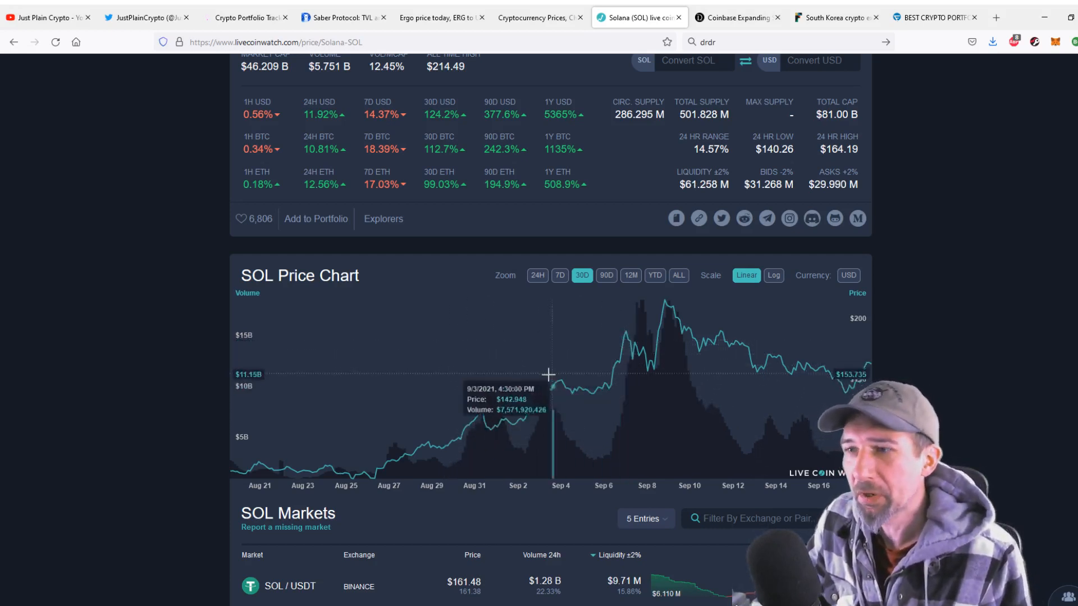
pyautogui.moveTo(554, 383)
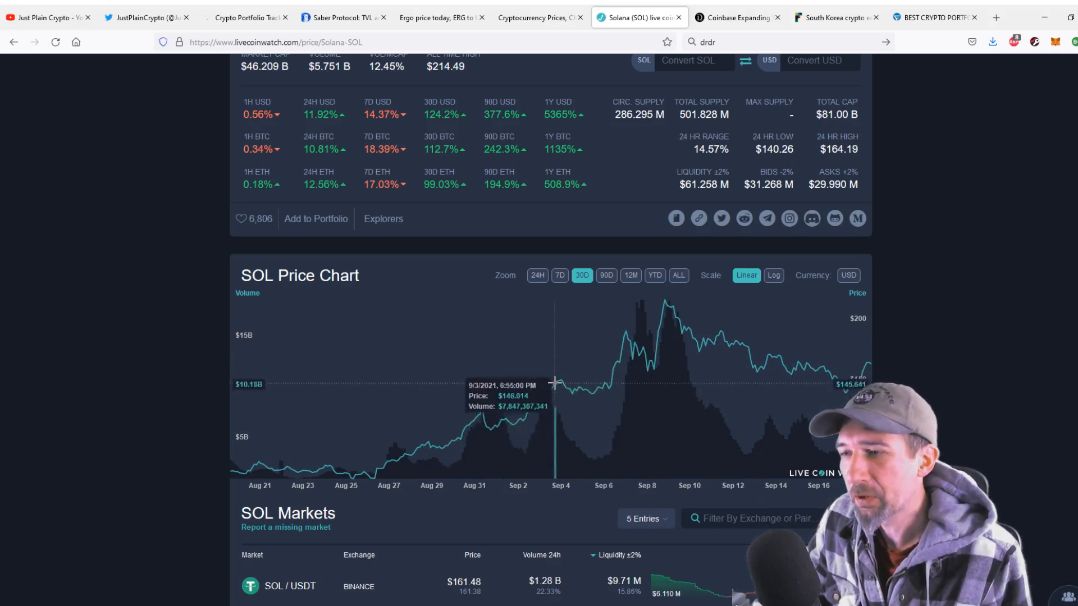
pyautogui.moveTo(617, 359)
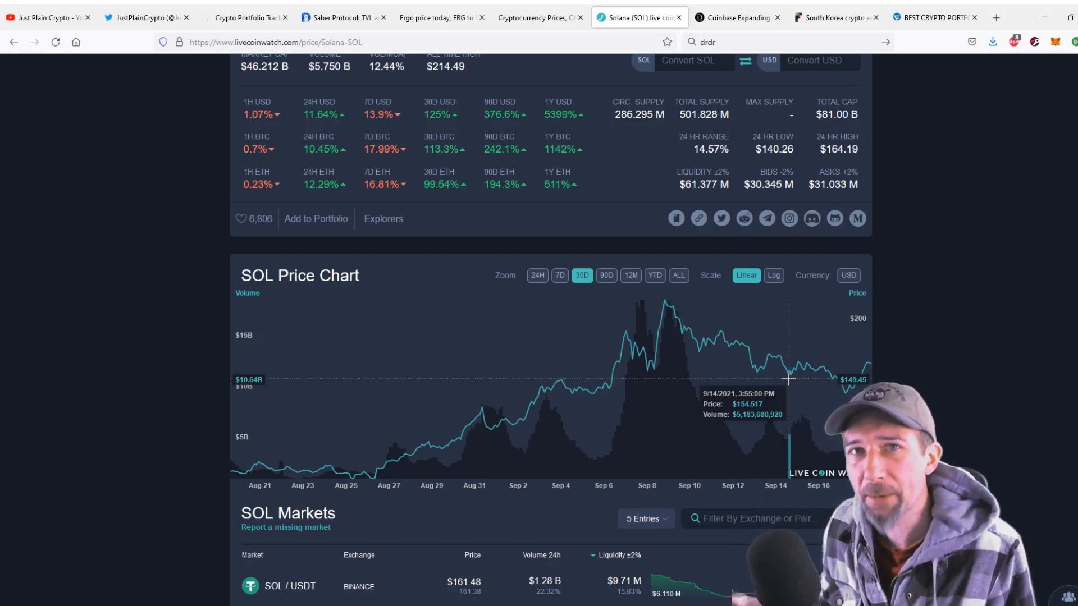
pyautogui.moveTo(800, 336)
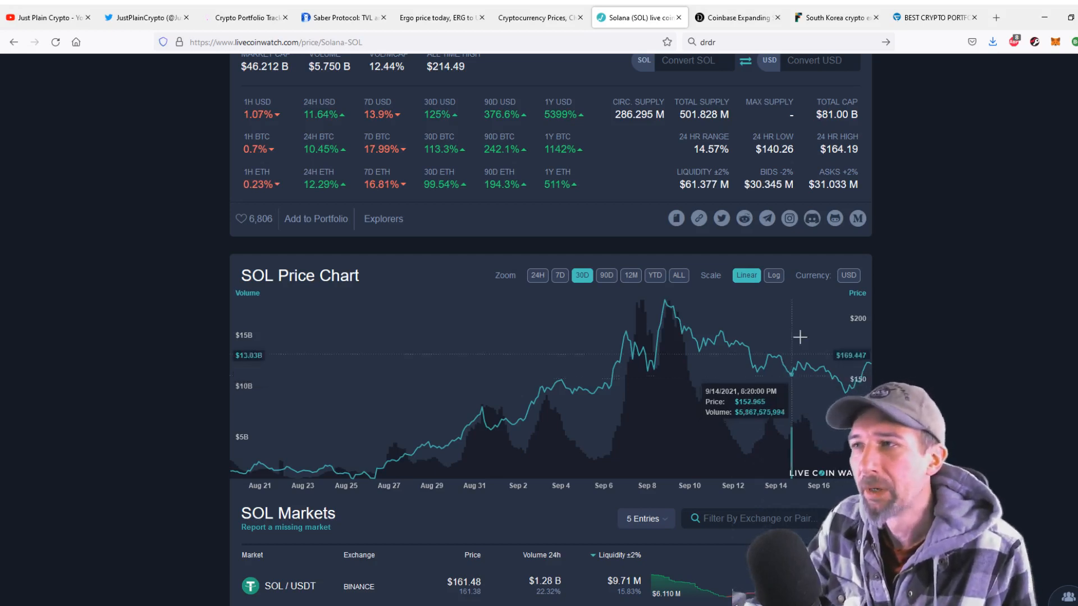
pyautogui.moveTo(696, 321)
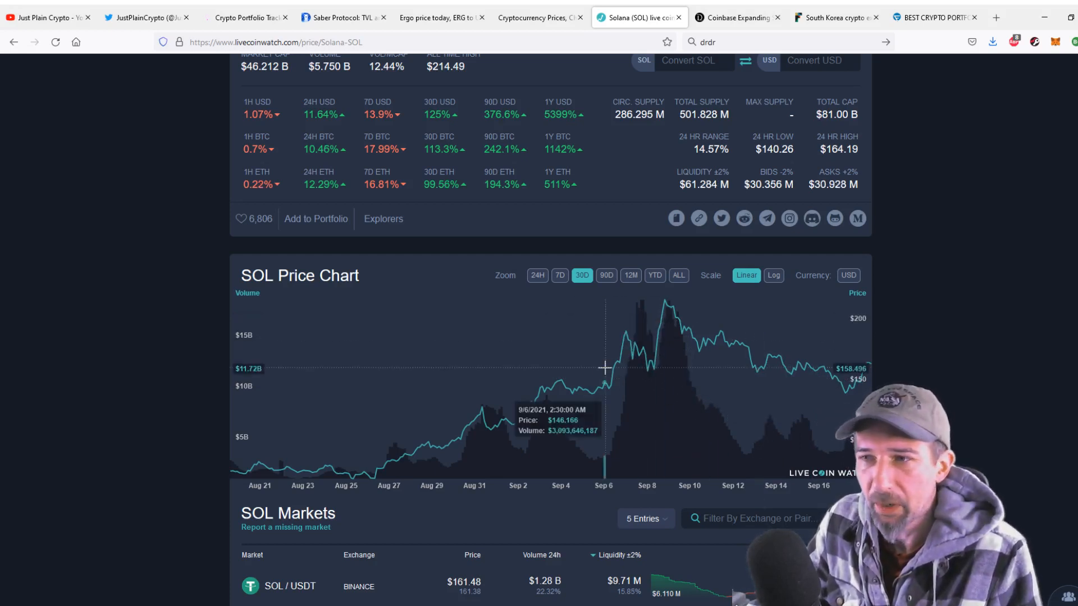
pyautogui.moveTo(603, 374)
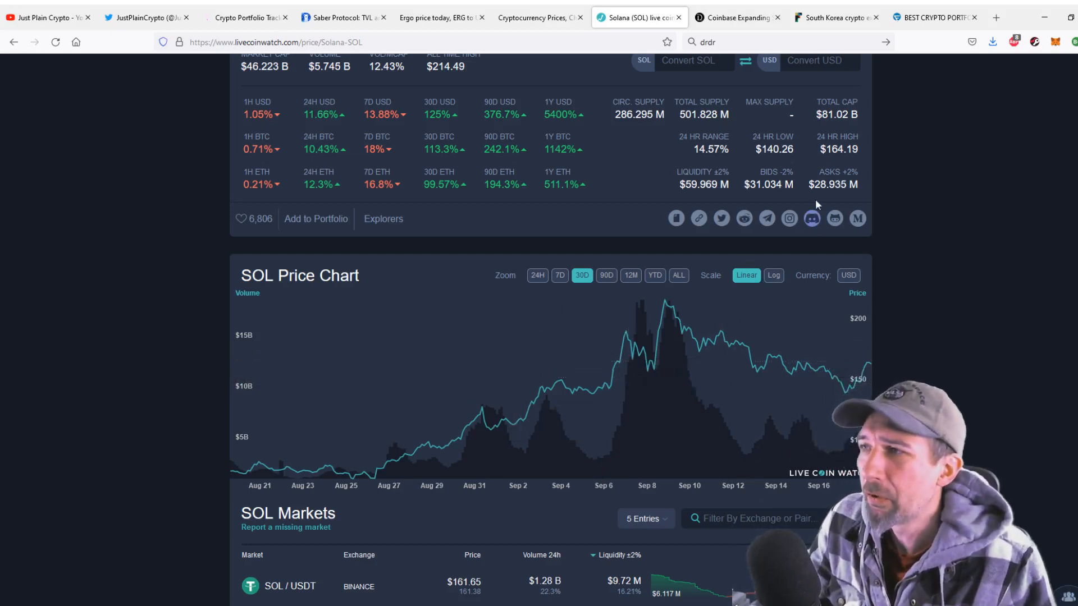
# Scroll through Fortune's South Korea exchanges article, then switch to the Daily Hodl Coinbase article.
pyautogui.click(832, 17)
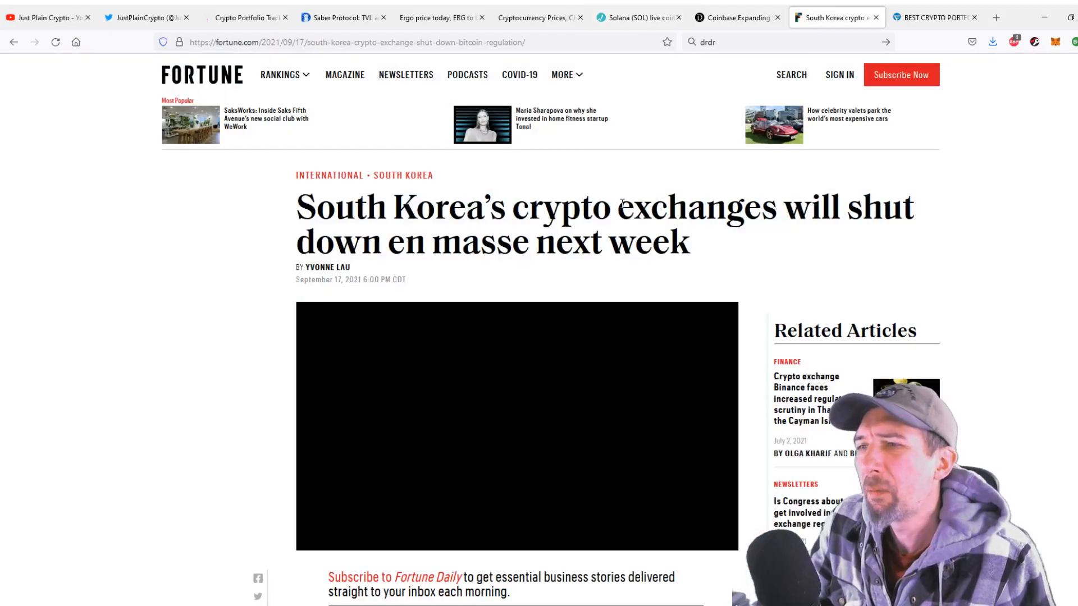
pyautogui.scroll(-3)
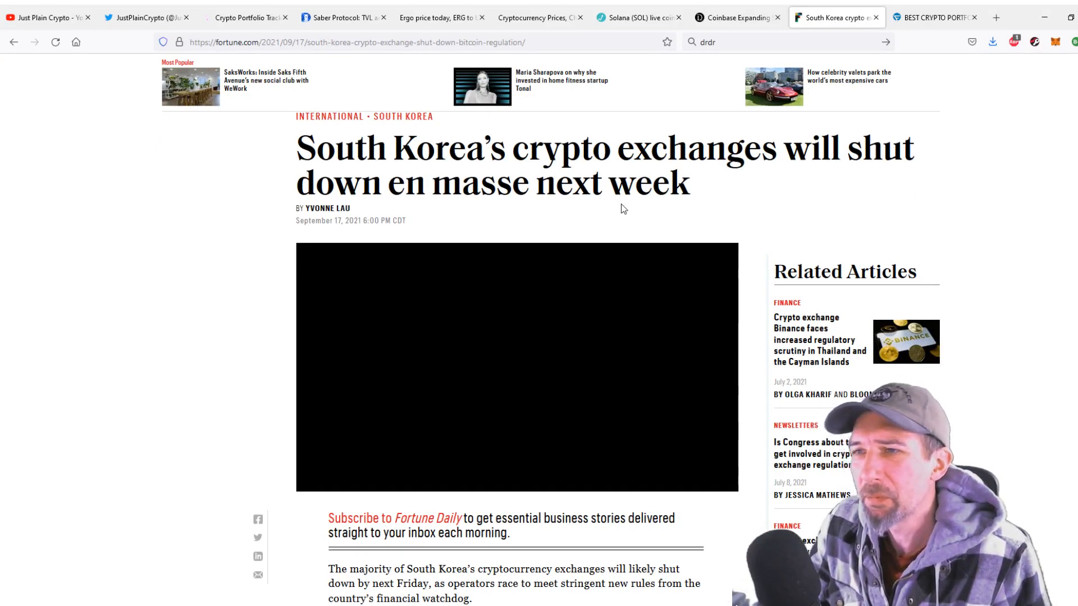
pyautogui.scroll(-3)
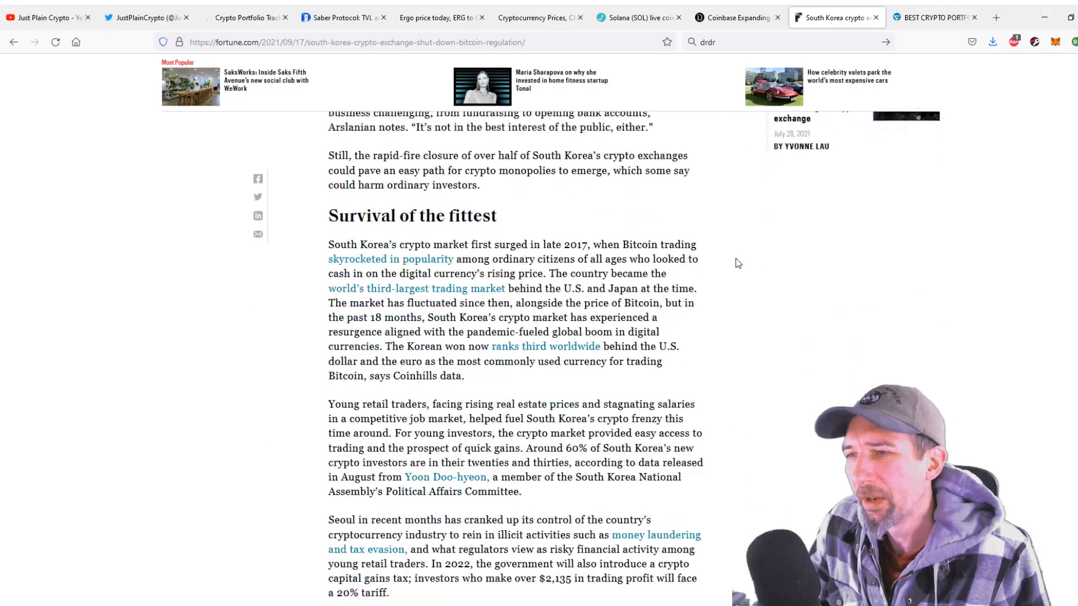
pyautogui.scroll(-3)
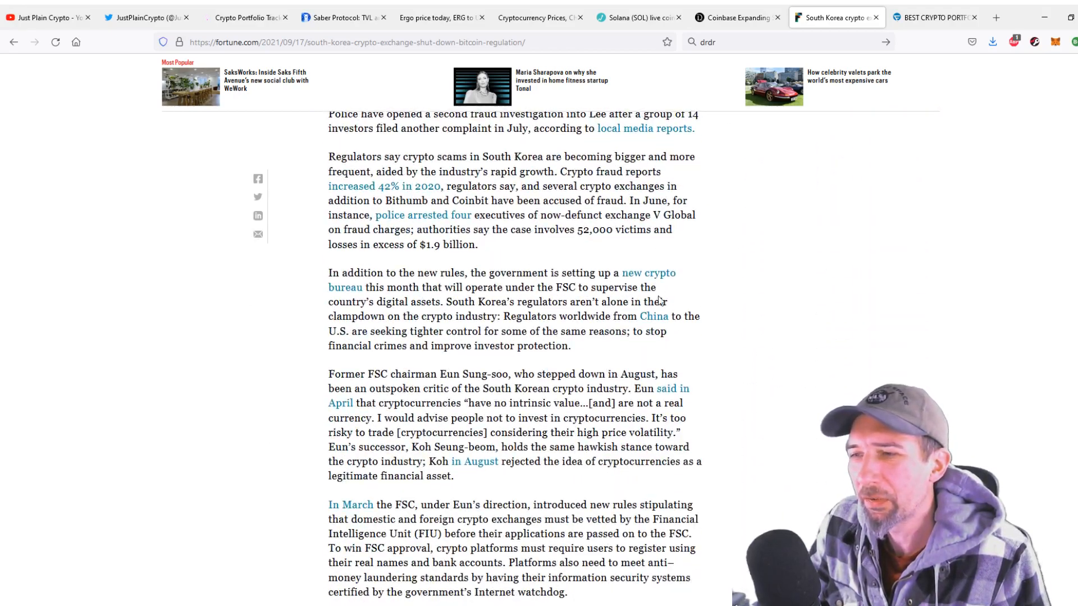
pyautogui.scroll(-3)
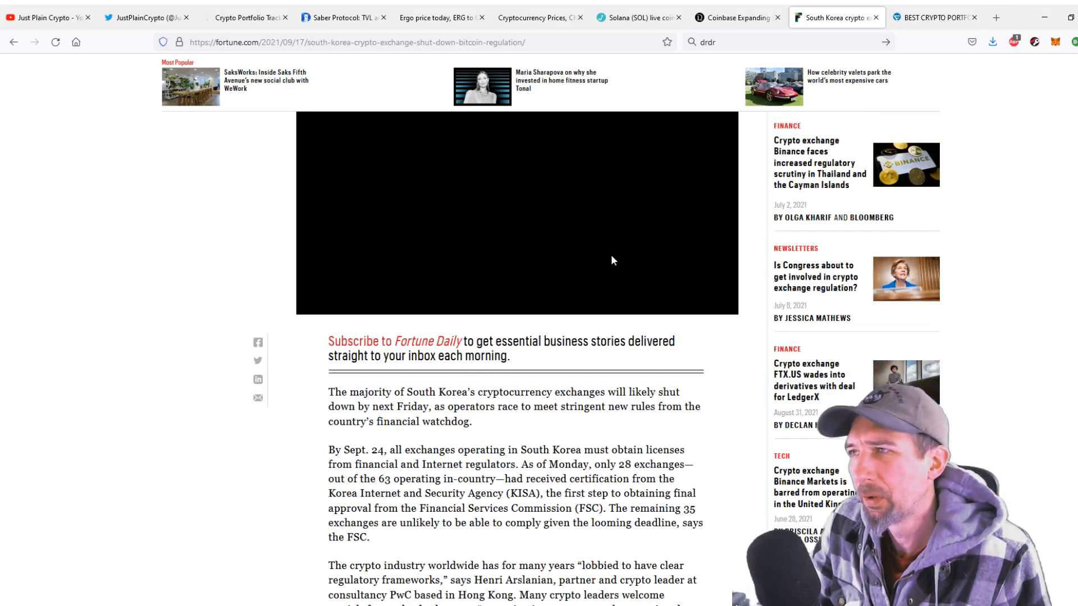
pyautogui.click(735, 18)
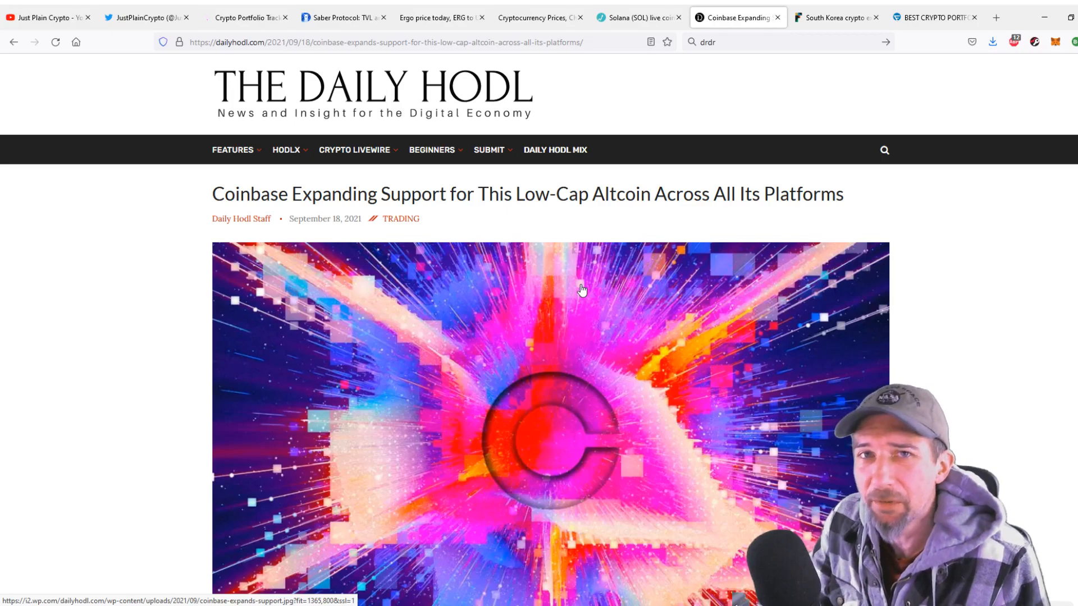
# Scroll the Coinbase article down to its list of cryptos, Aragon through VeChain.
pyautogui.scroll(-3)
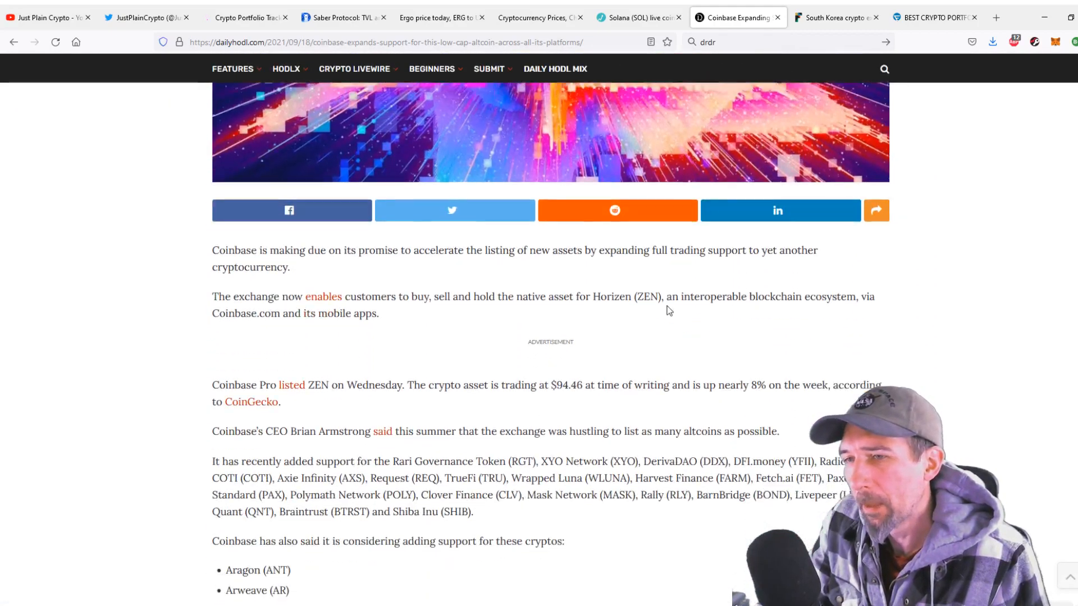
pyautogui.scroll(-3)
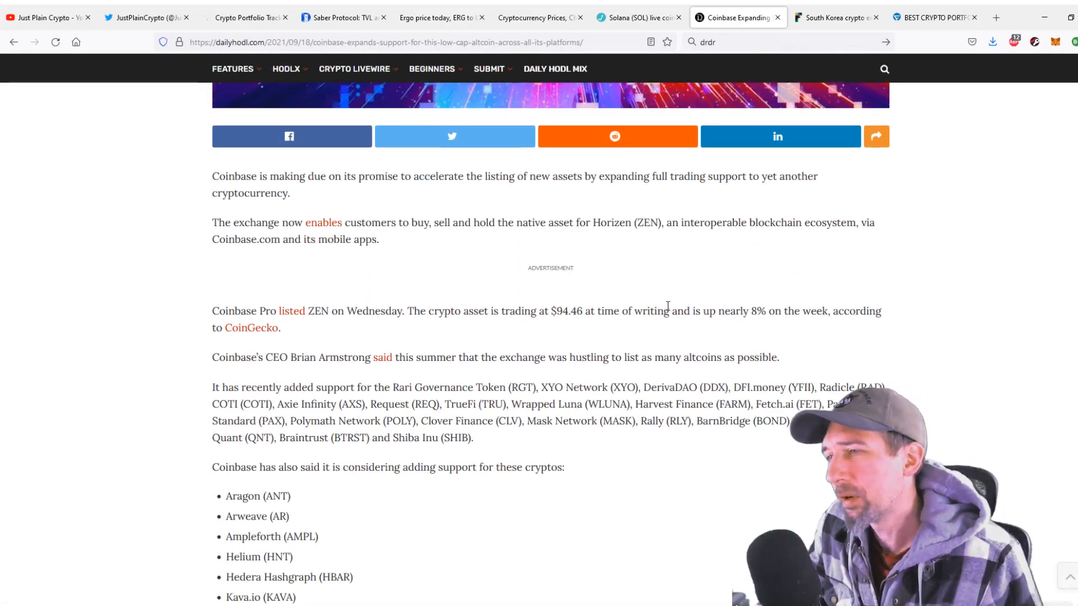
pyautogui.scroll(-3)
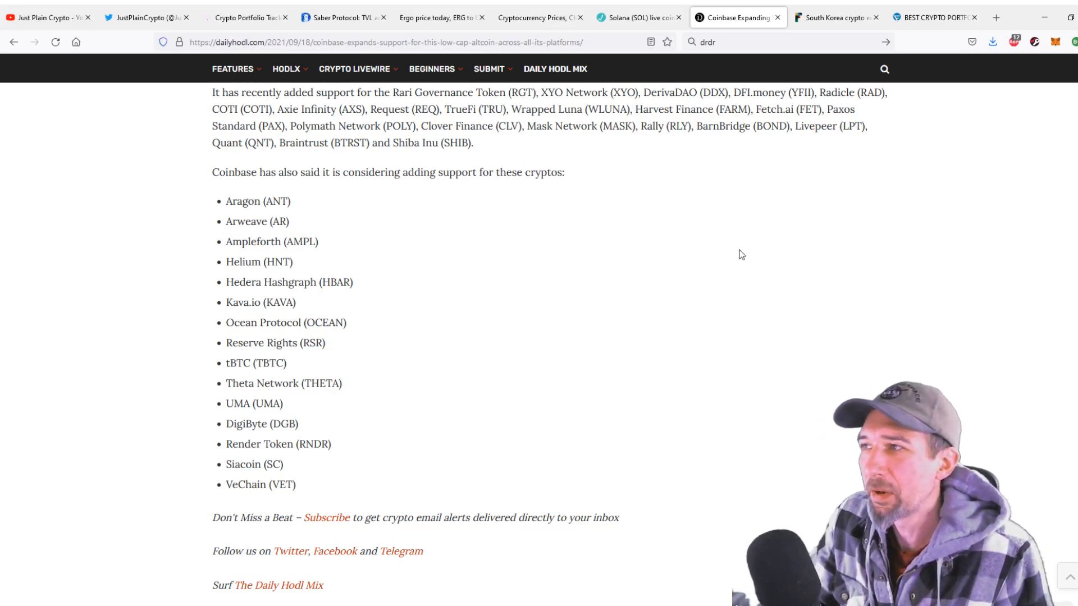
pyautogui.moveTo(728, 263)
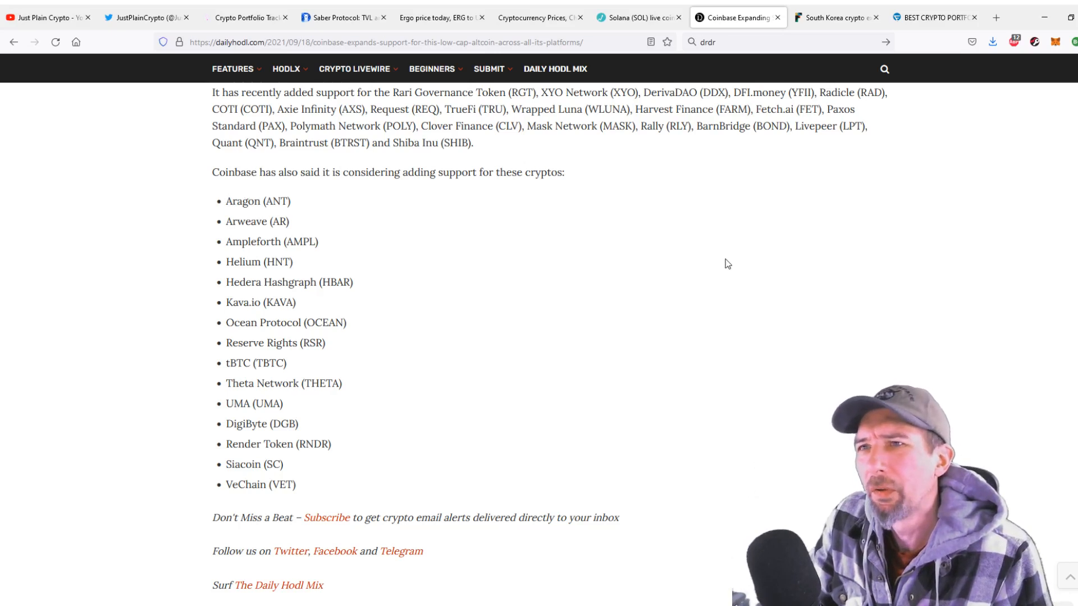
pyautogui.moveTo(723, 270)
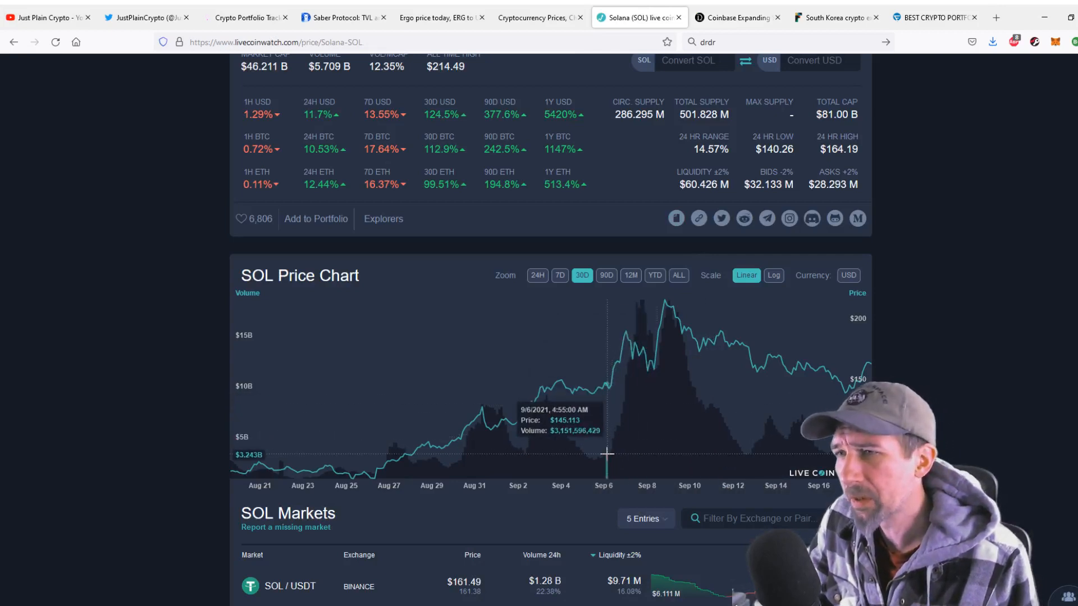
# Set the SOL price chart to span the last 90 days.
pyautogui.click(606, 275)
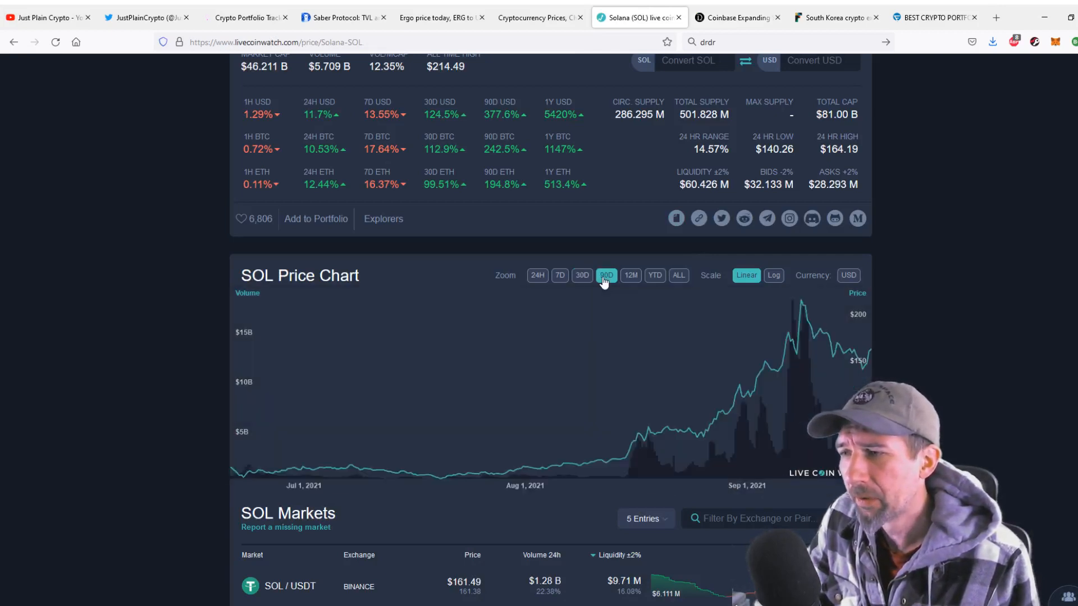
pyautogui.moveTo(805, 306)
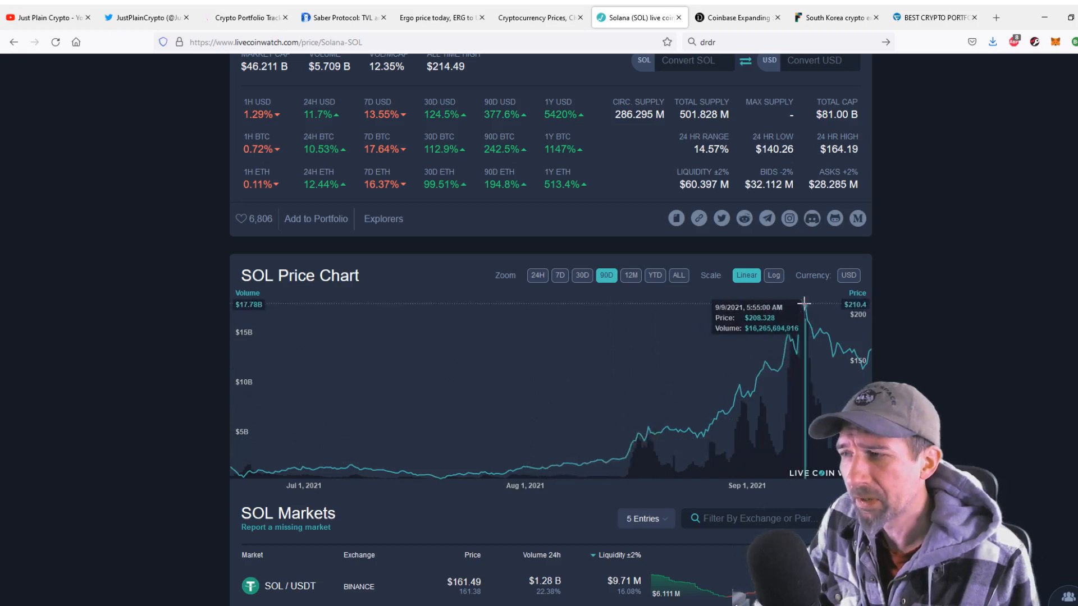
pyautogui.moveTo(814, 324)
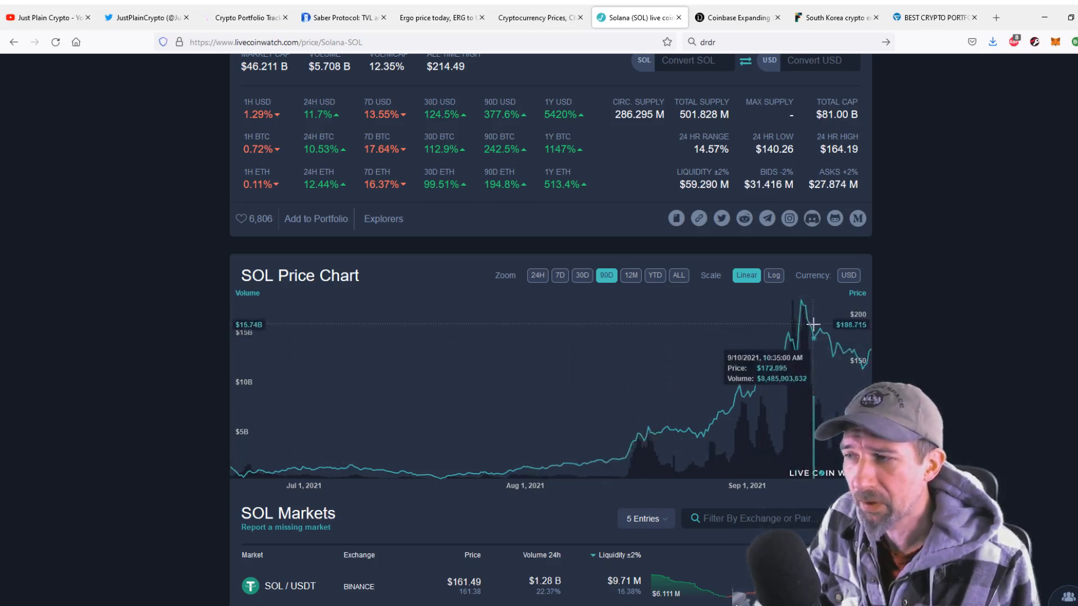
pyautogui.moveTo(808, 332)
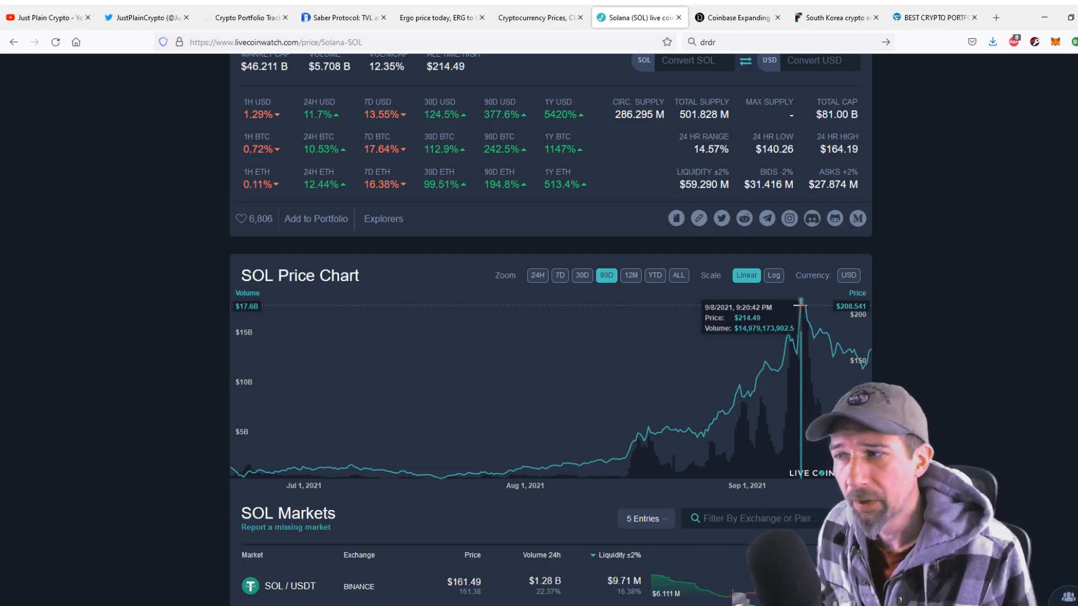
pyautogui.moveTo(803, 310)
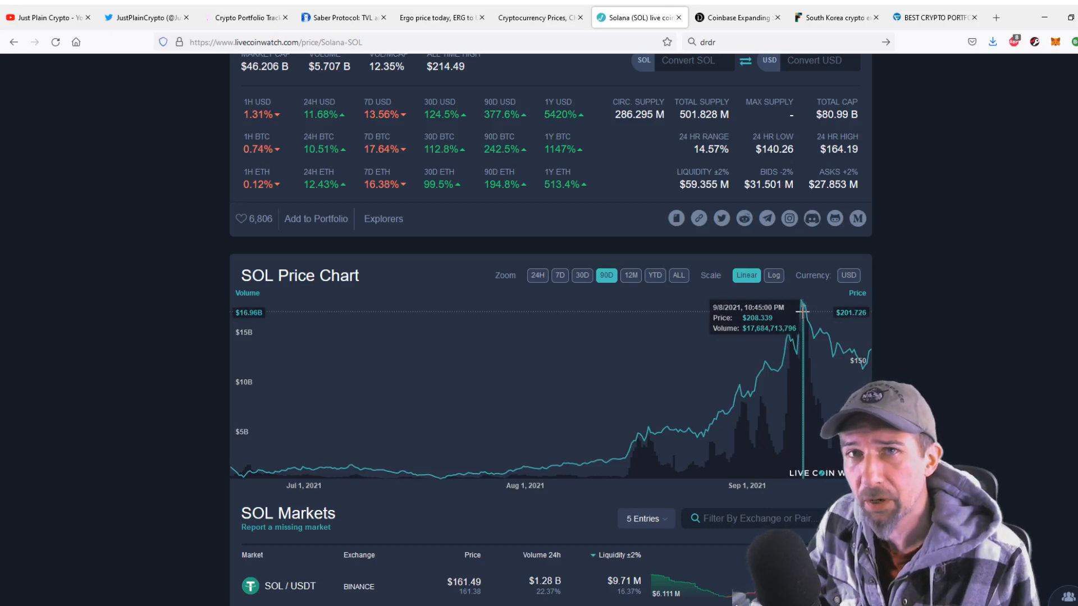
pyautogui.moveTo(800, 302)
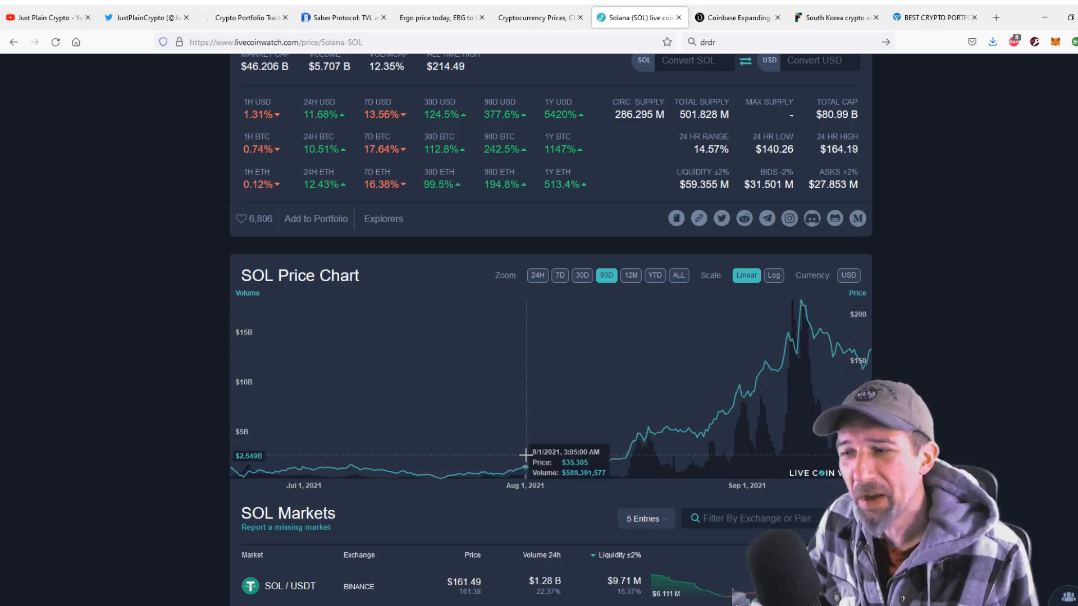
pyautogui.moveTo(814, 304)
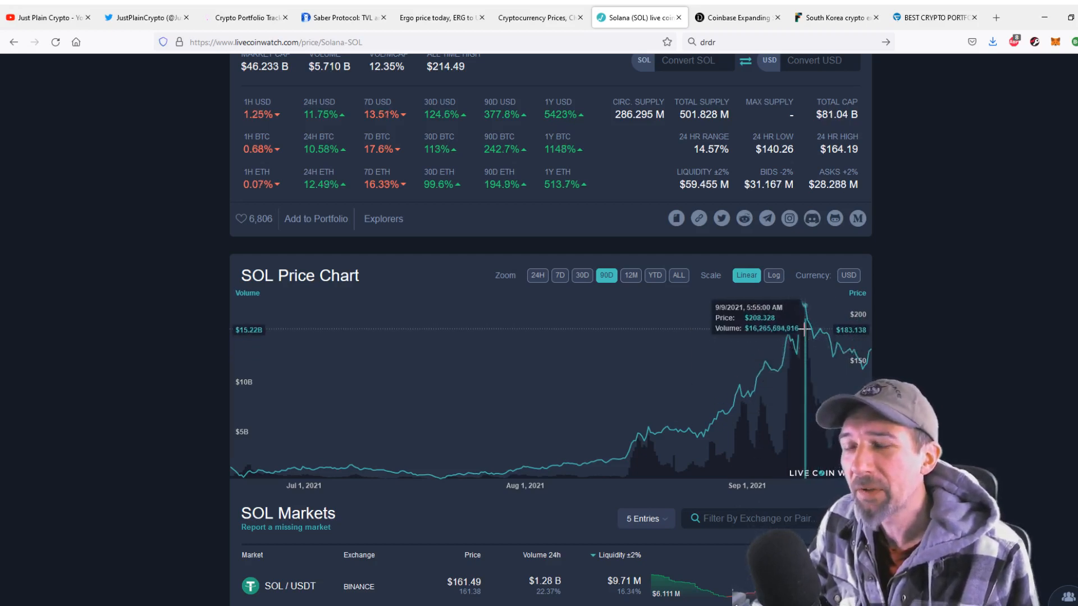
pyautogui.moveTo(744, 399)
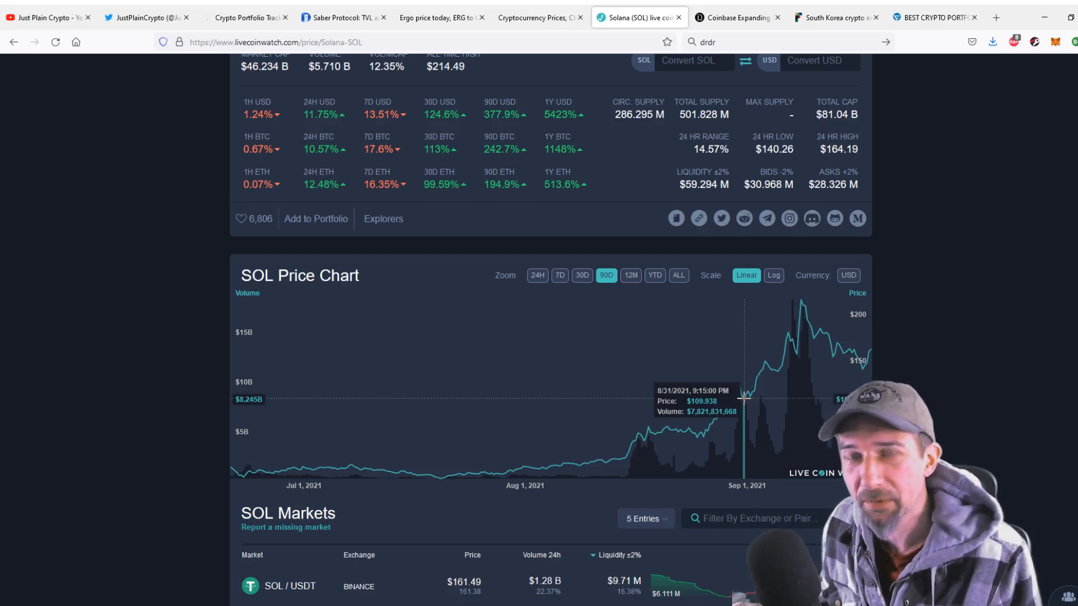
pyautogui.moveTo(684, 409)
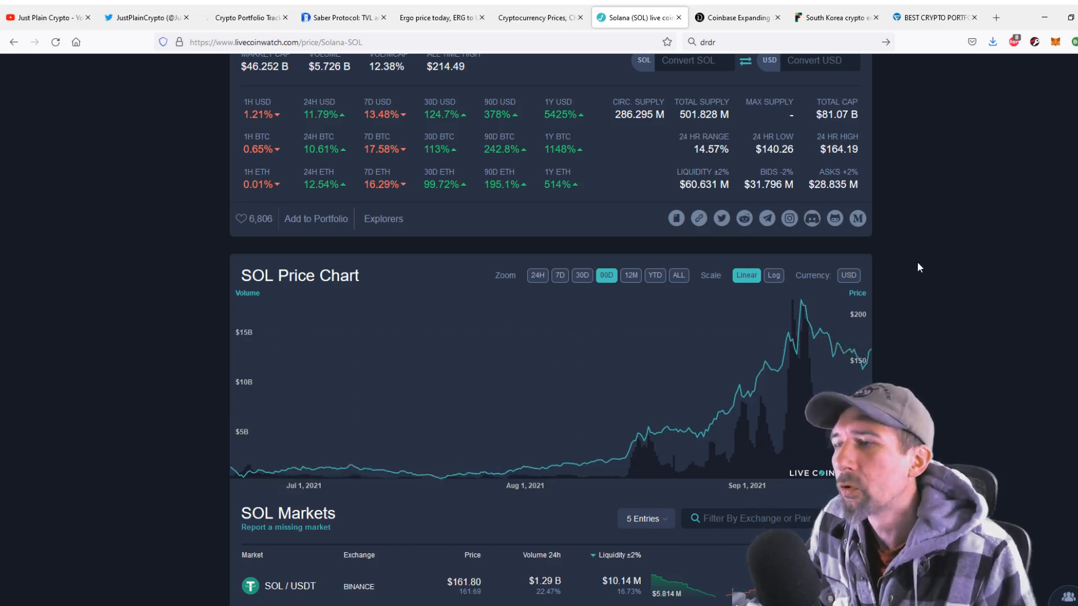
pyautogui.moveTo(30, 420)
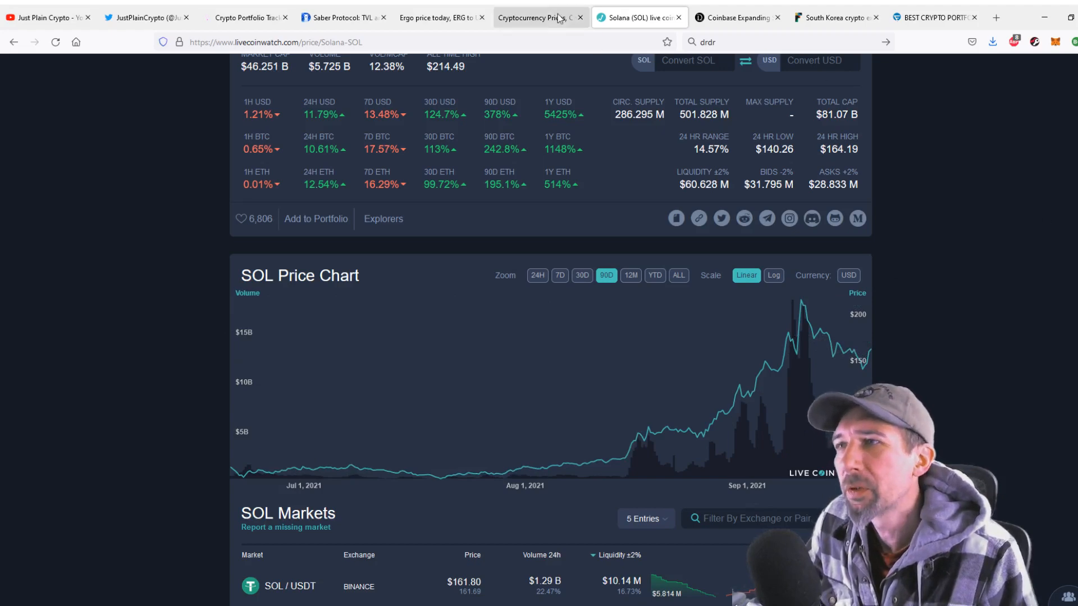
# Switch from the Ergo price page to DefiLlama's Saber protocol TVL page.
pyautogui.click(440, 18)
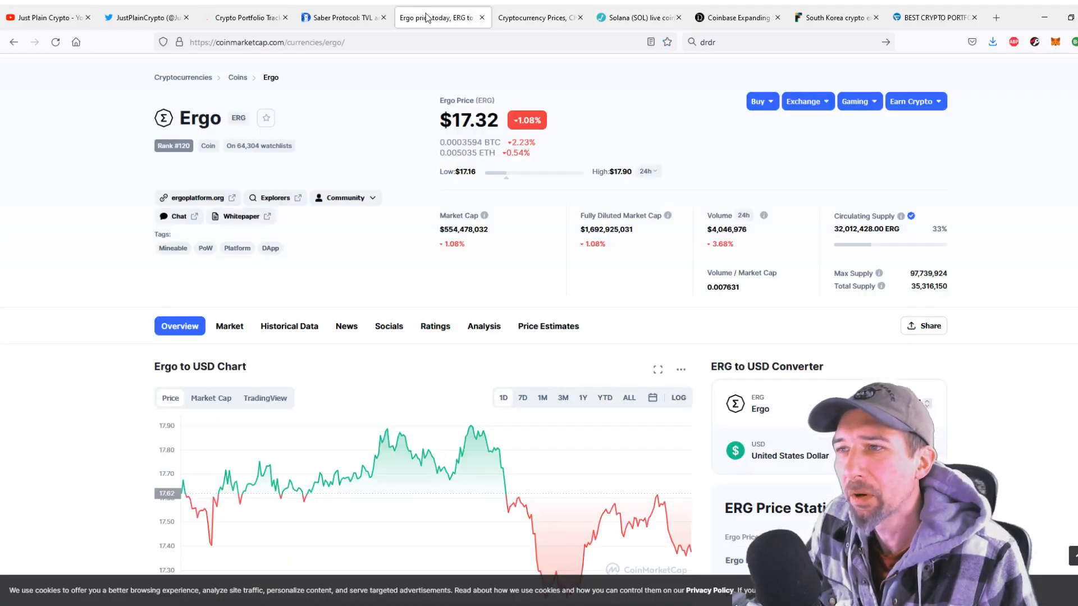
pyautogui.click(343, 17)
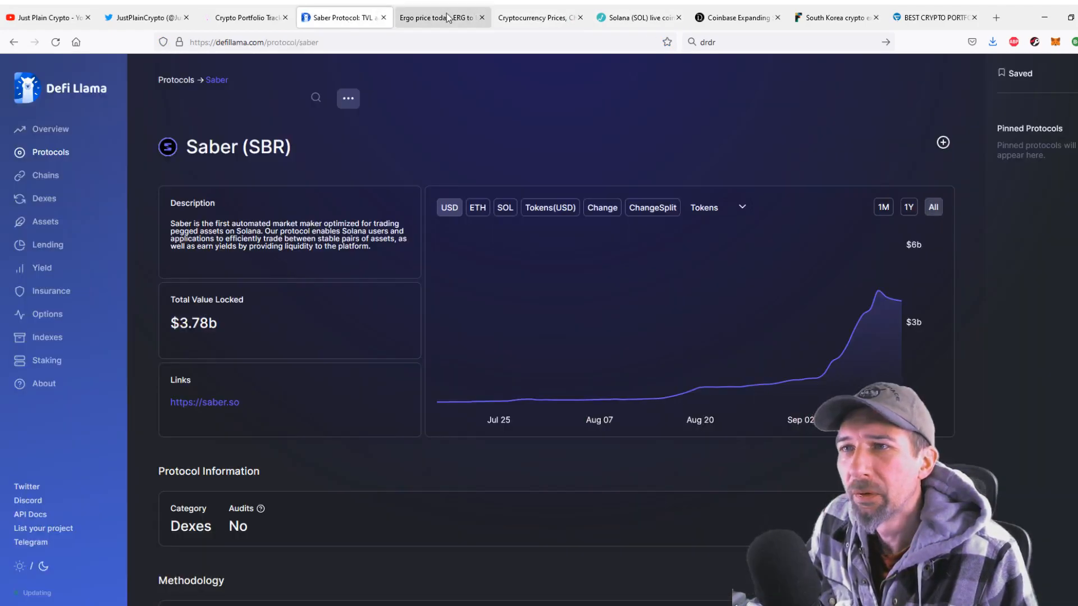
# Move from Saber to the Fortune South Korea article, then the Daily Hodl Coinbase article.
pyautogui.click(341, 18)
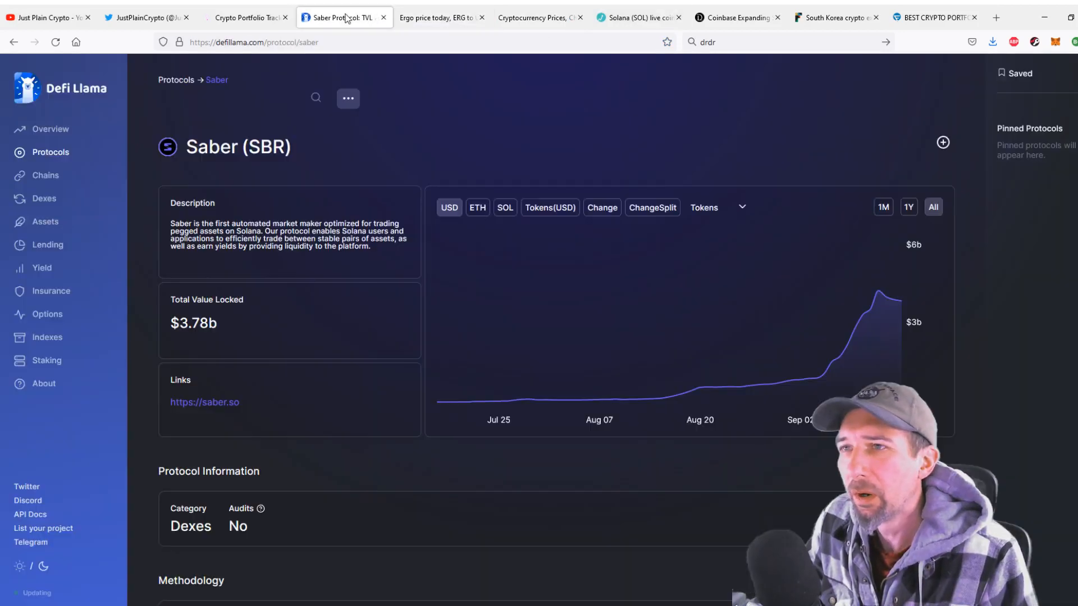
pyautogui.moveTo(672, 154)
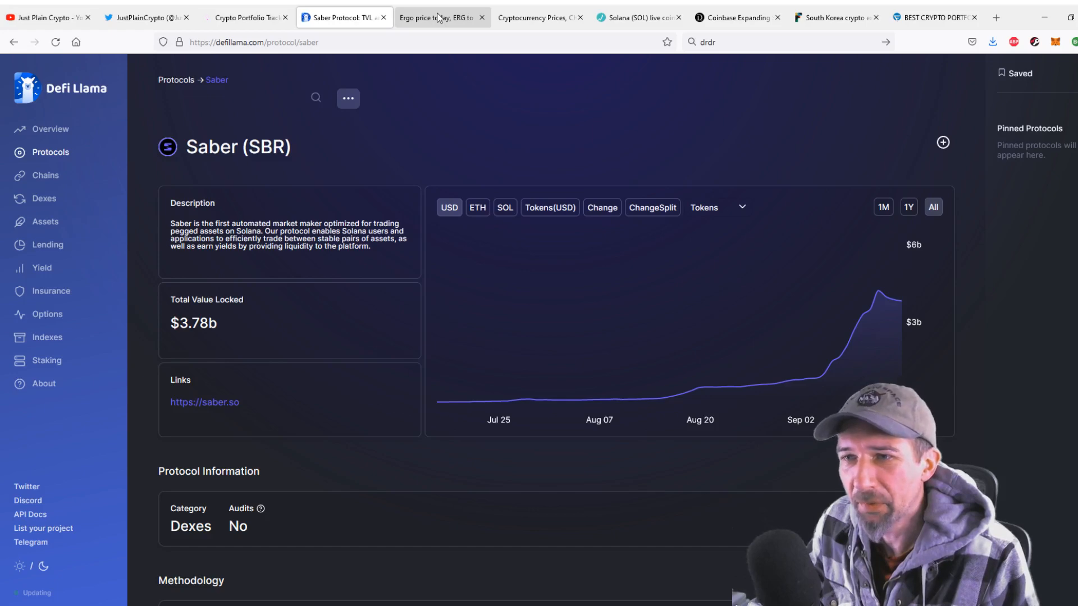
pyautogui.click(636, 18)
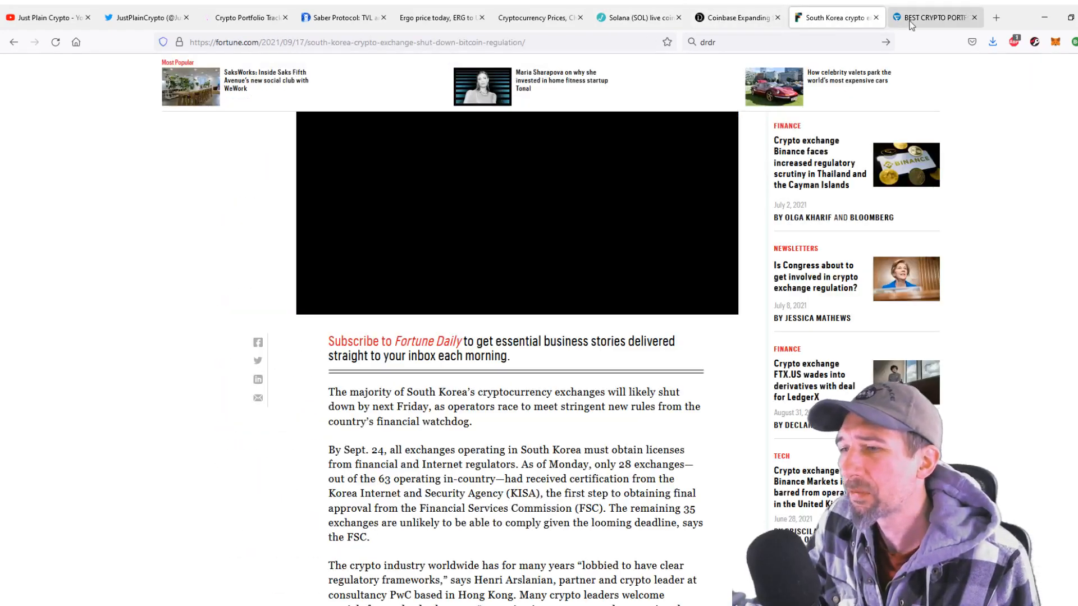
pyautogui.click(738, 17)
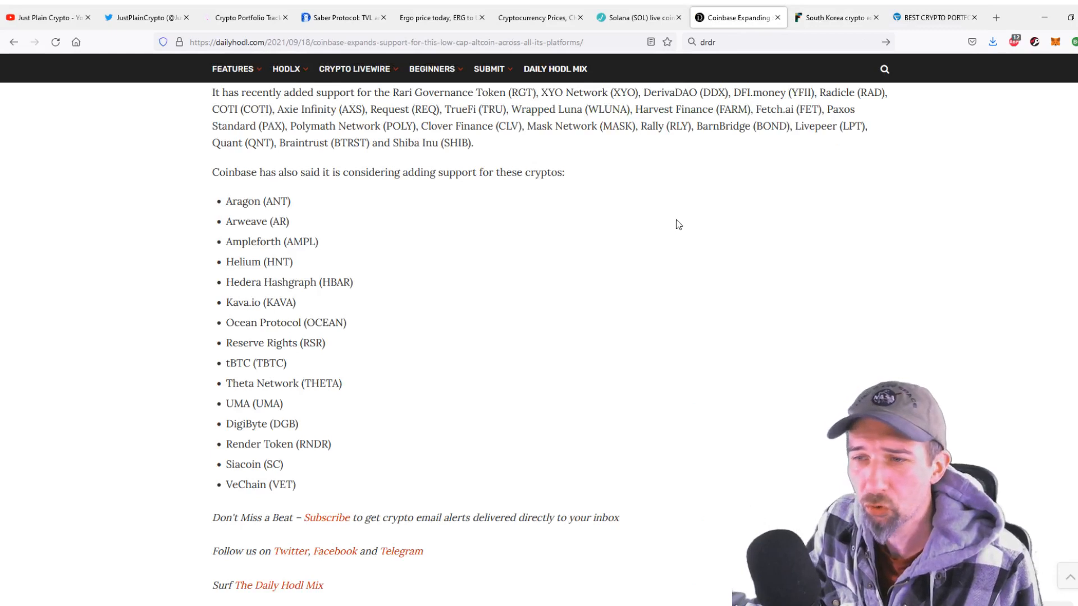